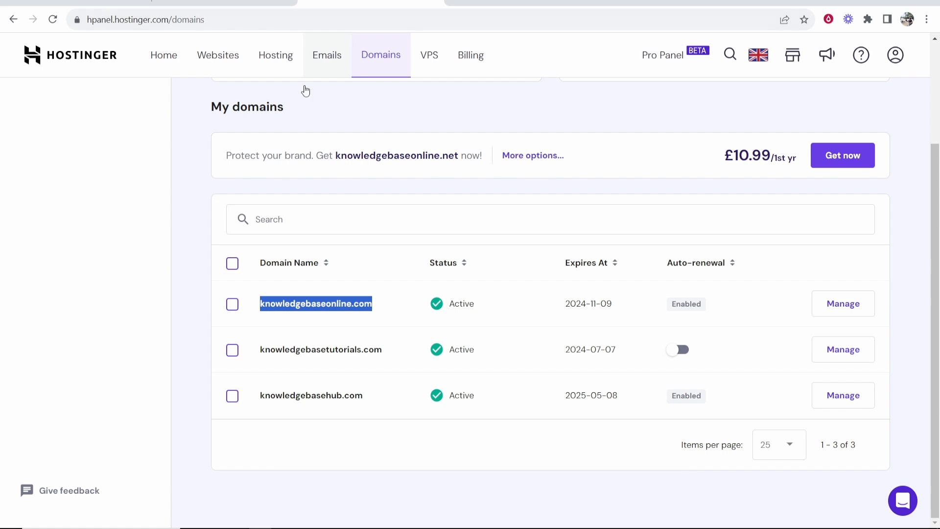
# Bring up the Thailand Blog site editor from the Hostinger tab
pyautogui.click(144, 19)
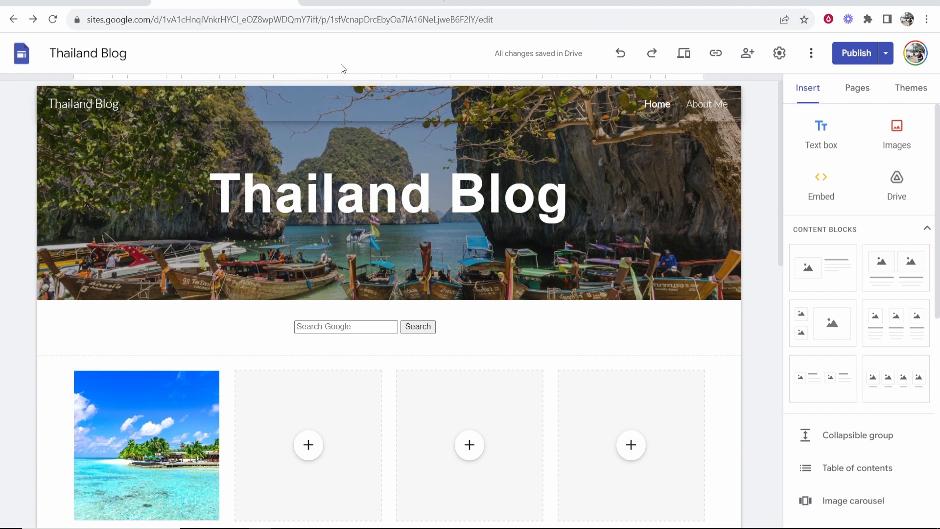
pyautogui.moveTo(321, 62)
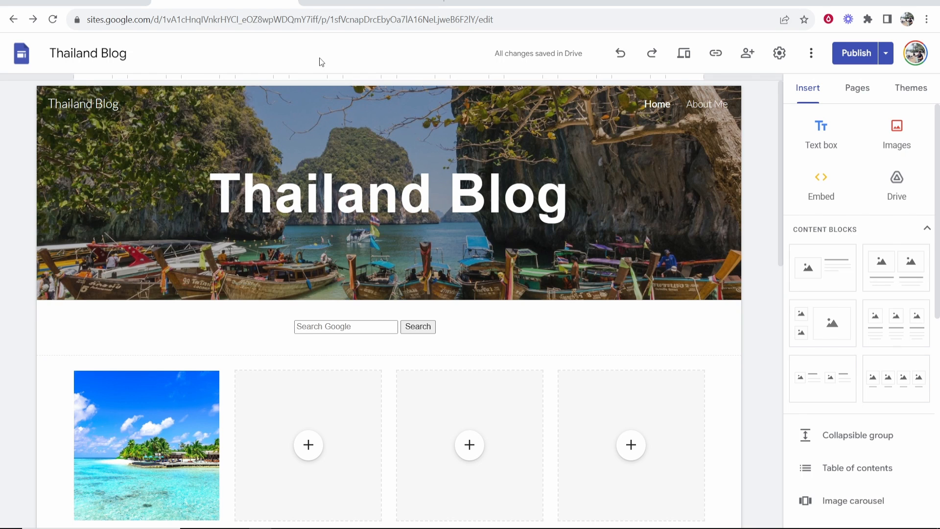
pyautogui.moveTo(344, 66)
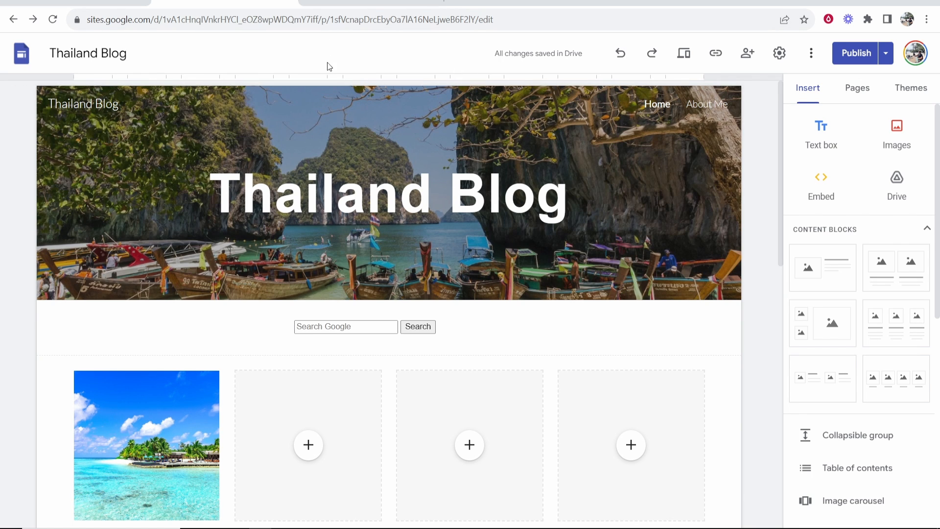
pyautogui.moveTo(350, 63)
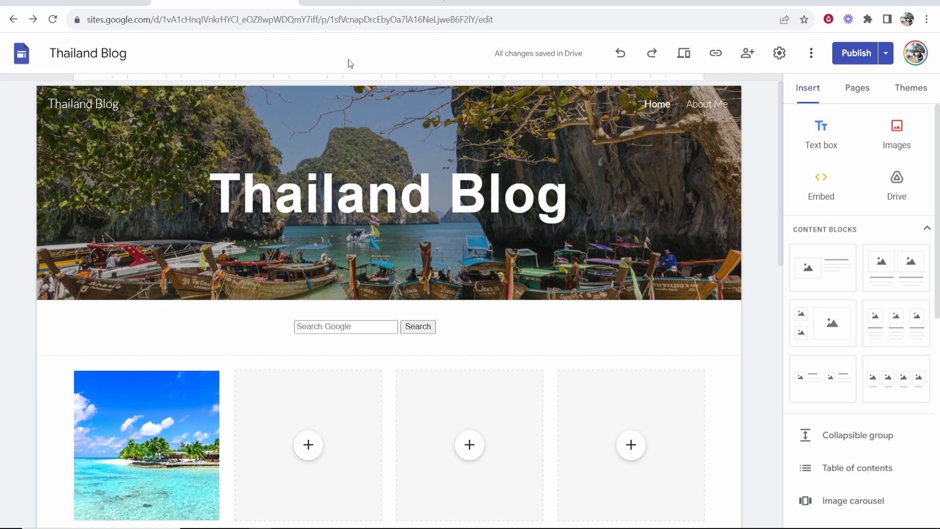
pyautogui.moveTo(779, 53)
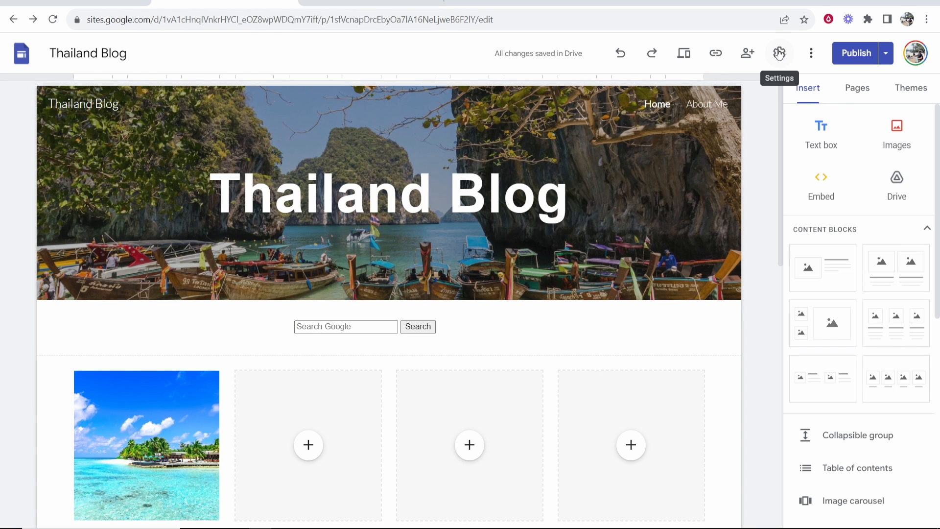
# Start a custom domain setup with the www prefix under Settings, then return to Hostinger's domains list
pyautogui.click(779, 53)
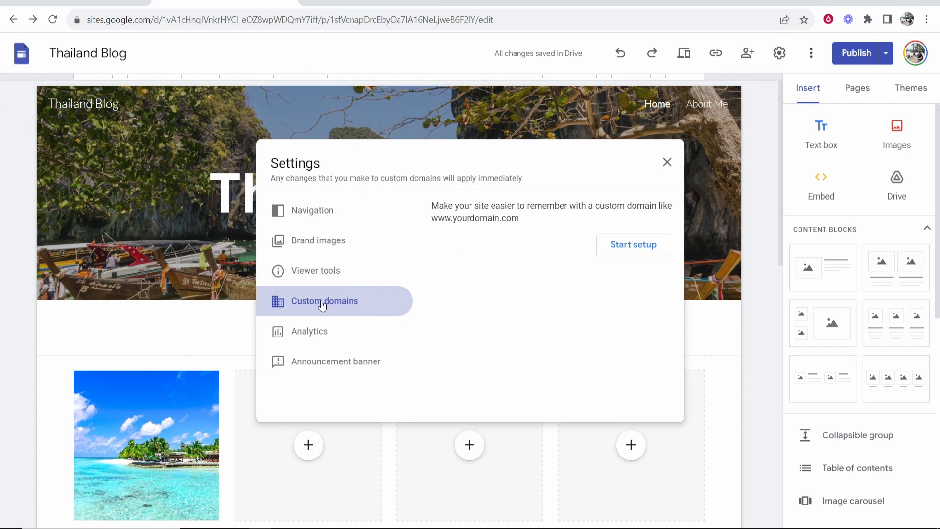
pyautogui.doubleClick(442, 205)
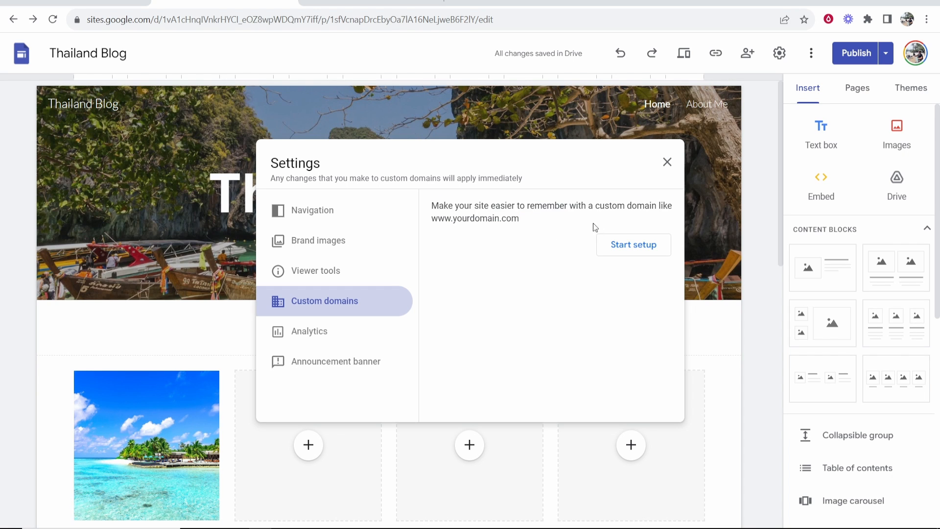
pyautogui.click(633, 244)
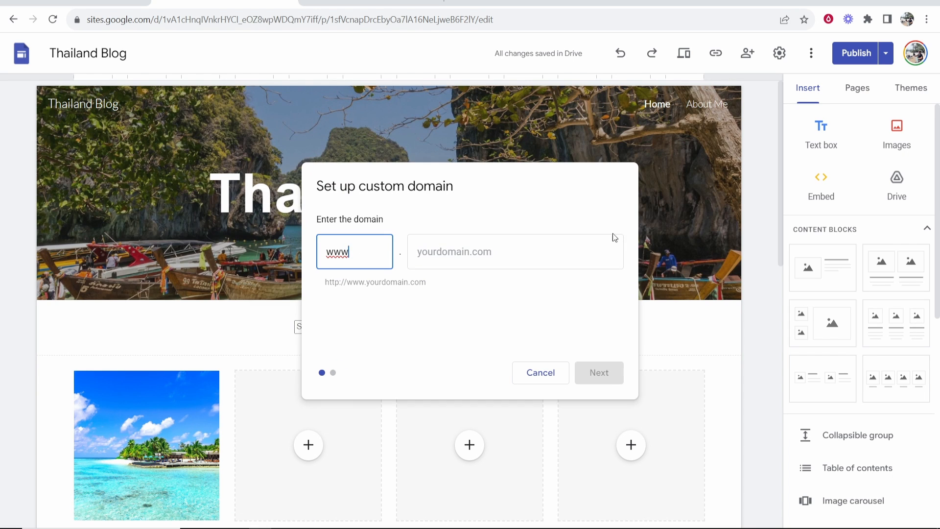
pyautogui.click(514, 251)
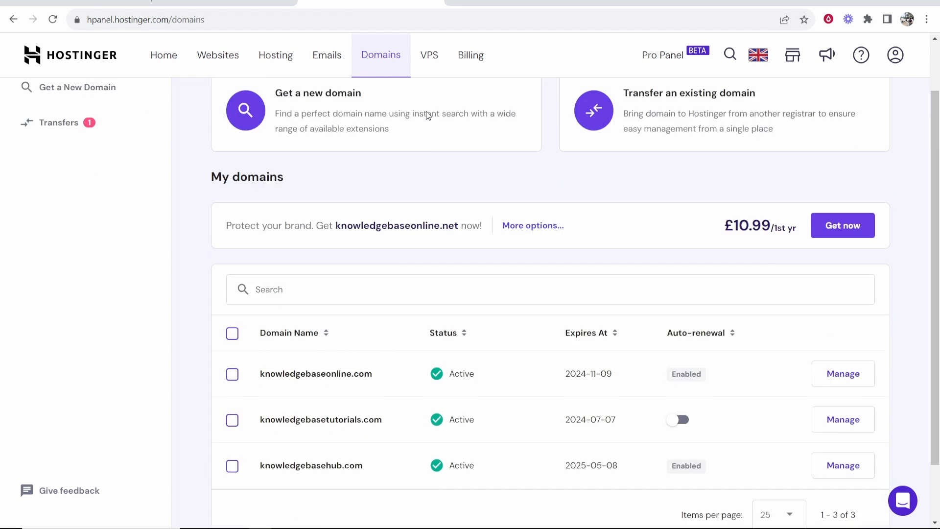
# Copy knowledgebasehub.com from the My domains list in Hostinger
pyautogui.scroll(3)
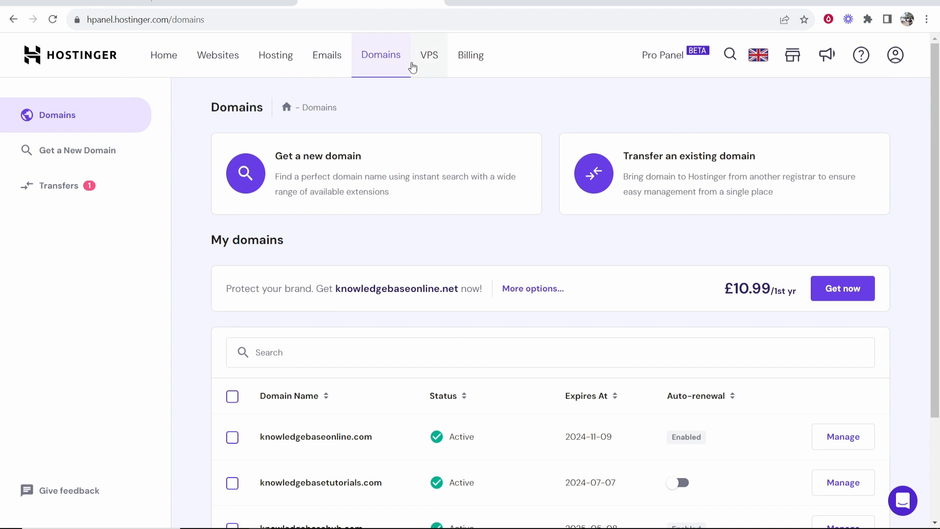
pyautogui.moveTo(369, 86)
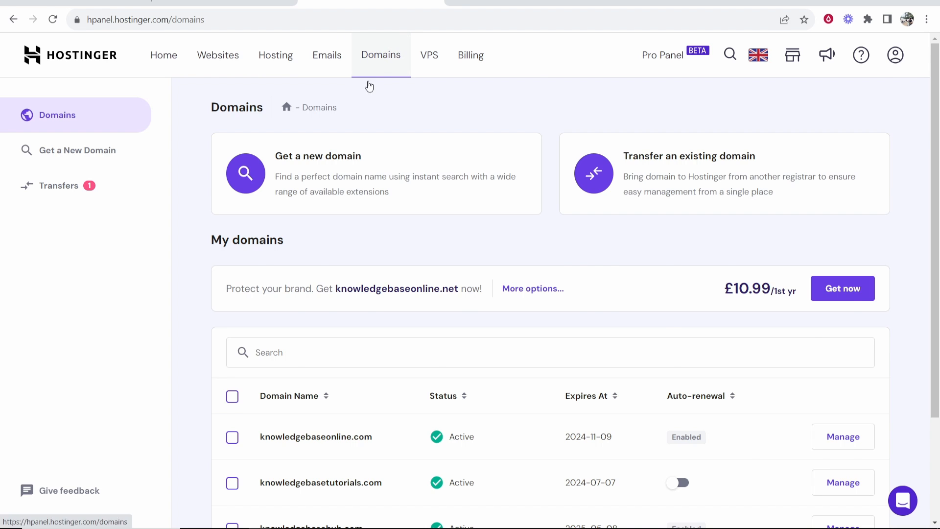
pyautogui.scroll(-3)
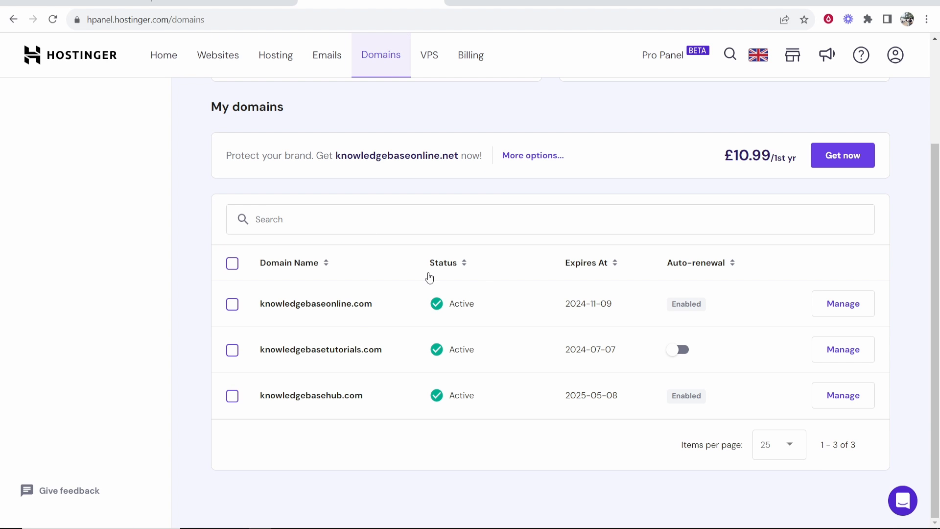
pyautogui.doubleClick(311, 395)
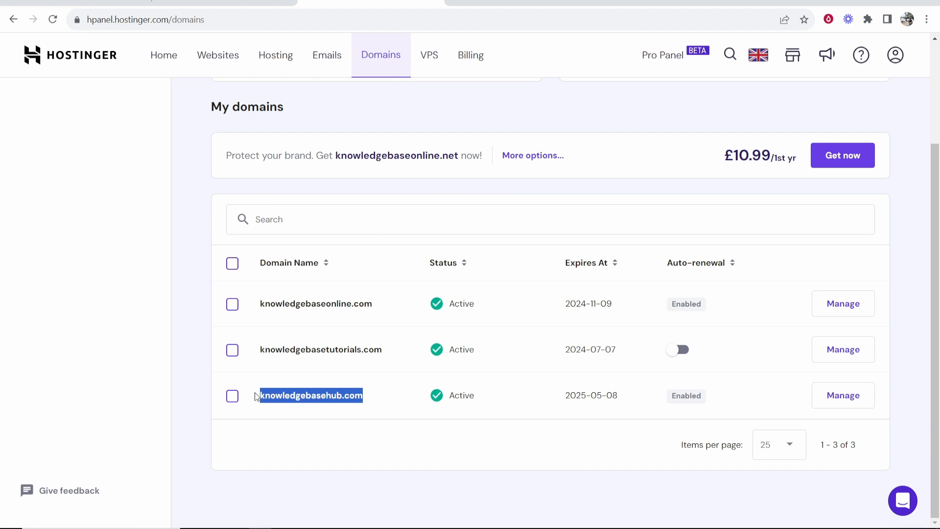
pyautogui.rightClick(311, 396)
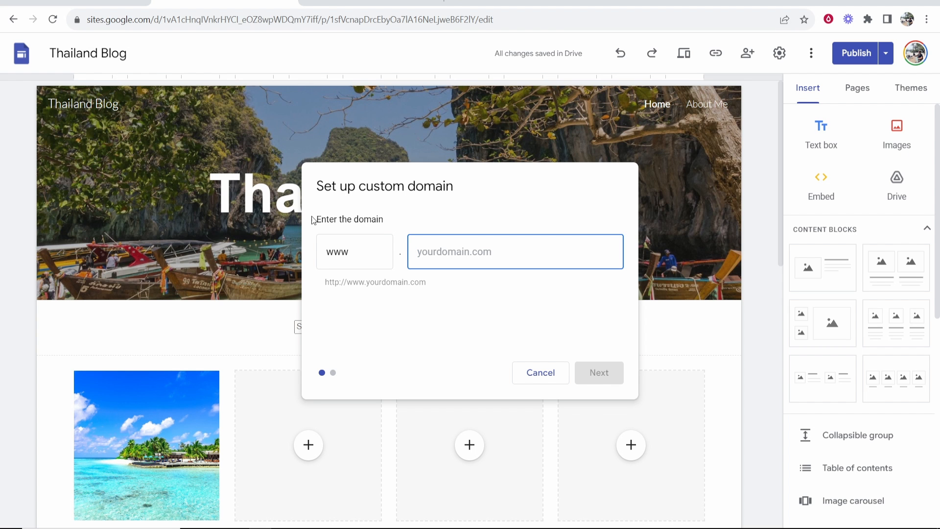
# Paste knowledgebasehub.com as the custom domain and follow the 'verify your ownership' link
pyautogui.rightClick(515, 251)
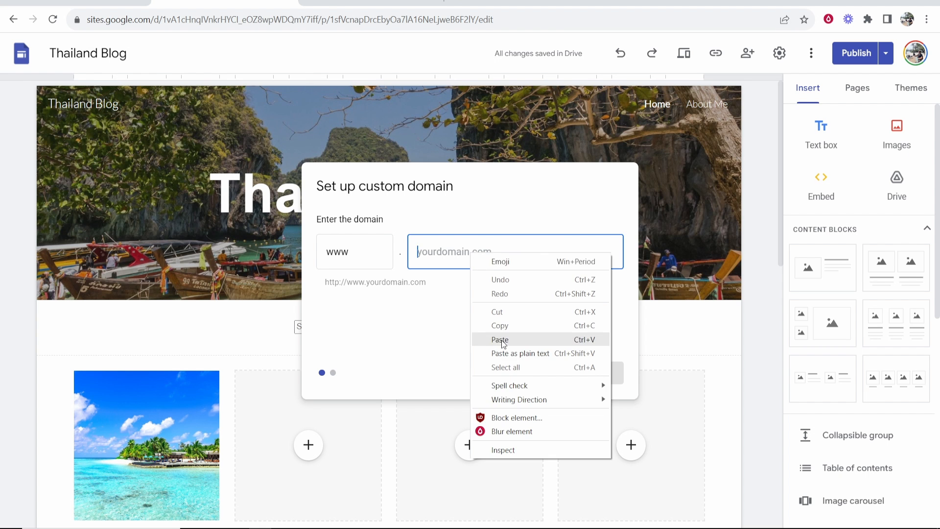
pyautogui.click(500, 339)
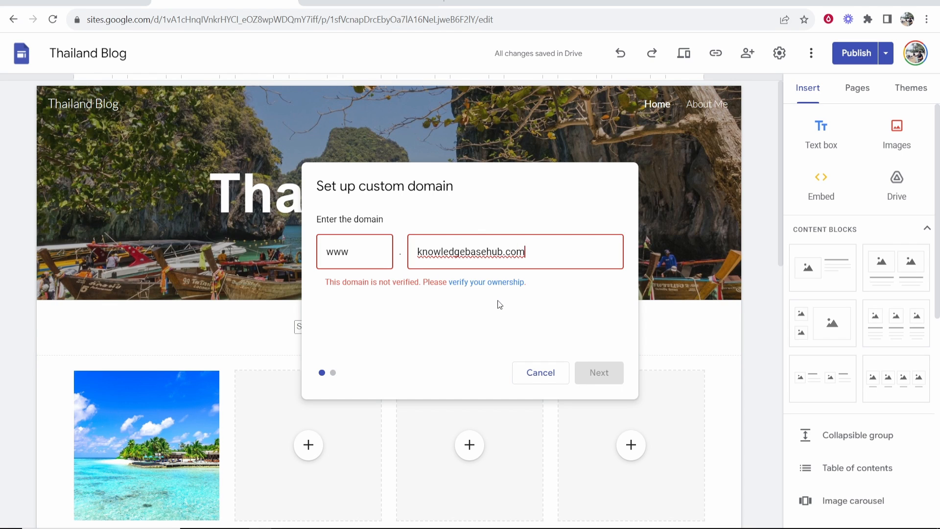
pyautogui.moveTo(450, 298)
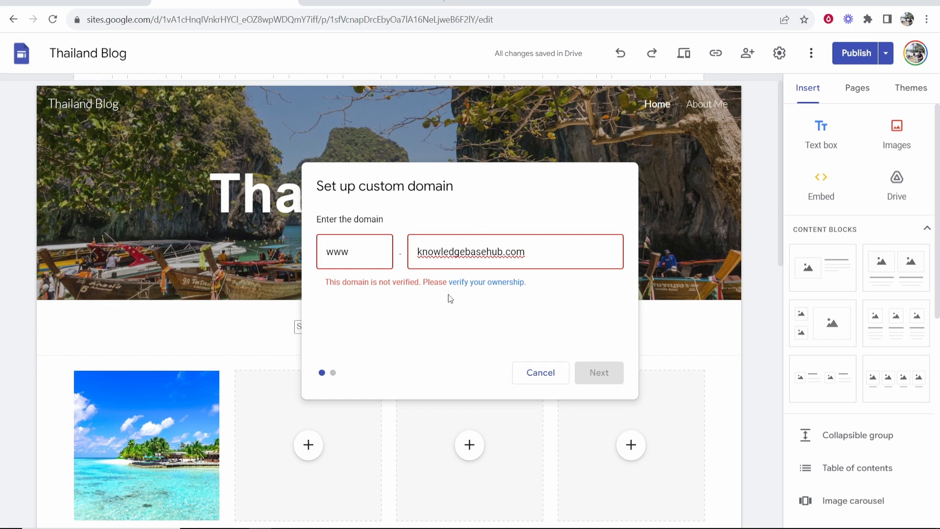
pyautogui.doubleClick(372, 282)
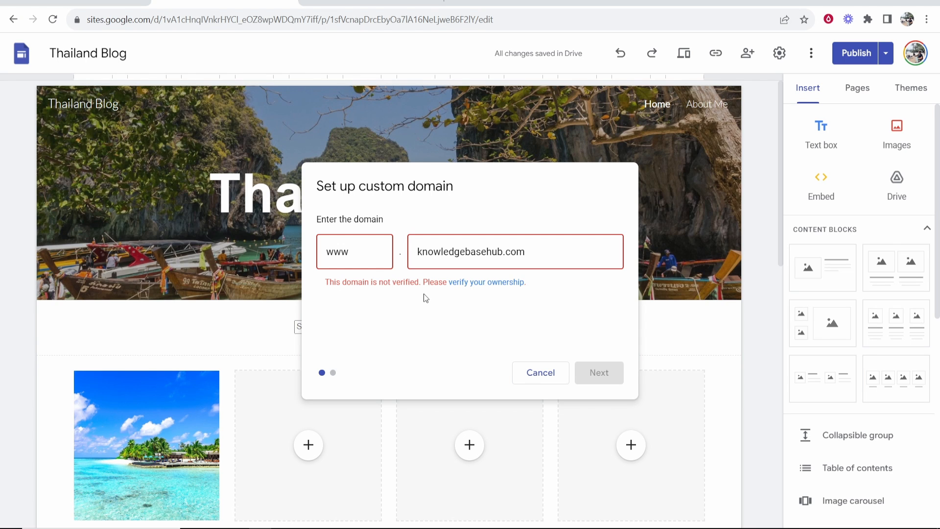
pyautogui.moveTo(490, 288)
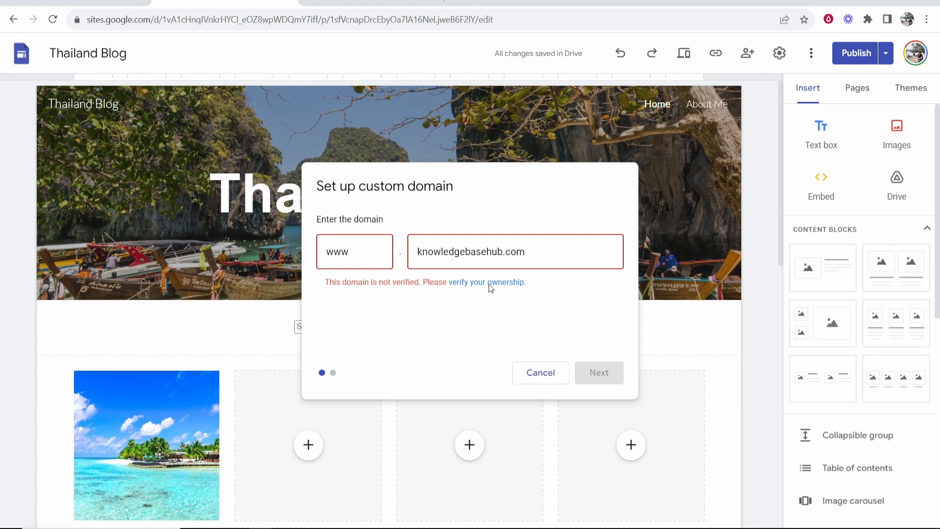
pyautogui.click(488, 282)
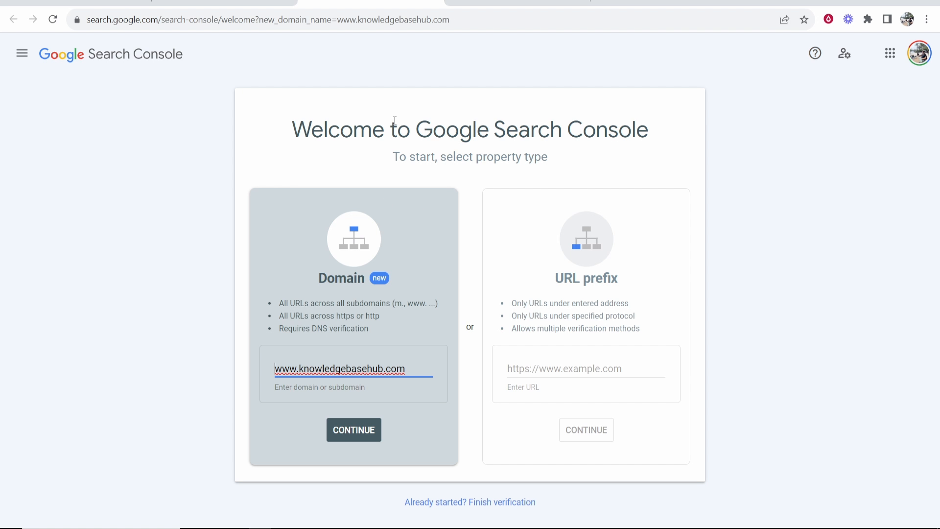
pyautogui.moveTo(632, 115)
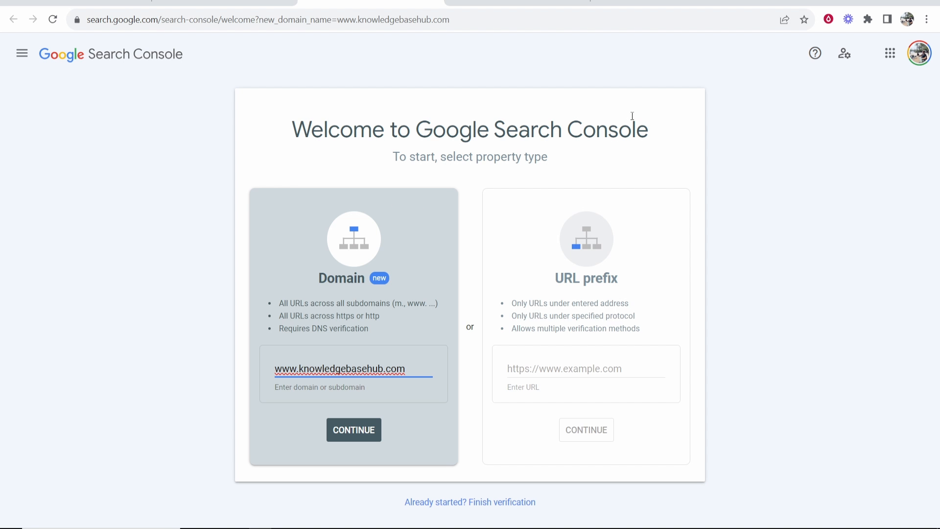
pyautogui.moveTo(319, 264)
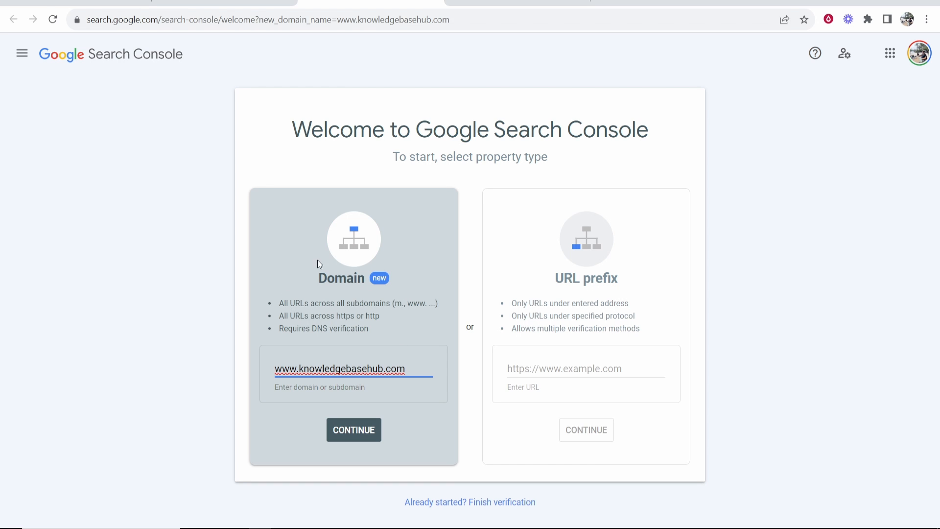
pyautogui.moveTo(417, 364)
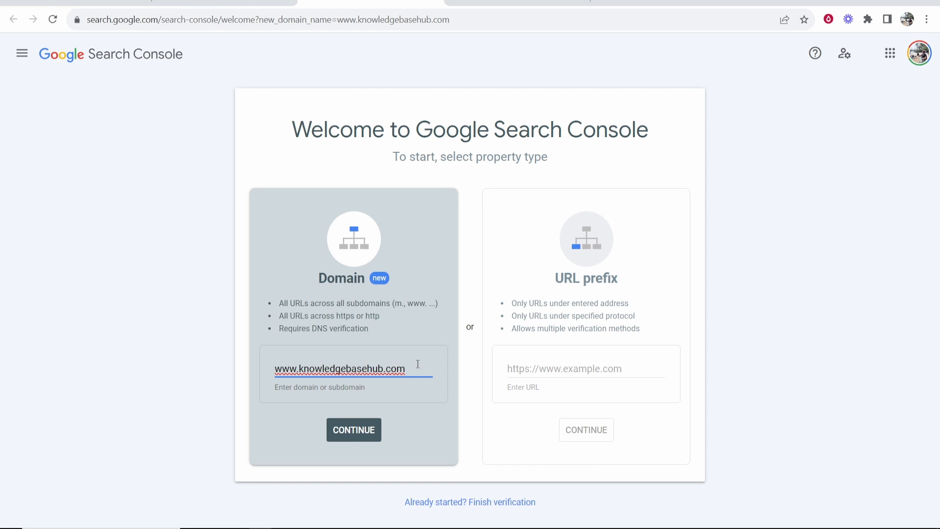
# Add knowledgebasehub.com as a Domain property and show its DNS TXT verification record
pyautogui.click(353, 430)
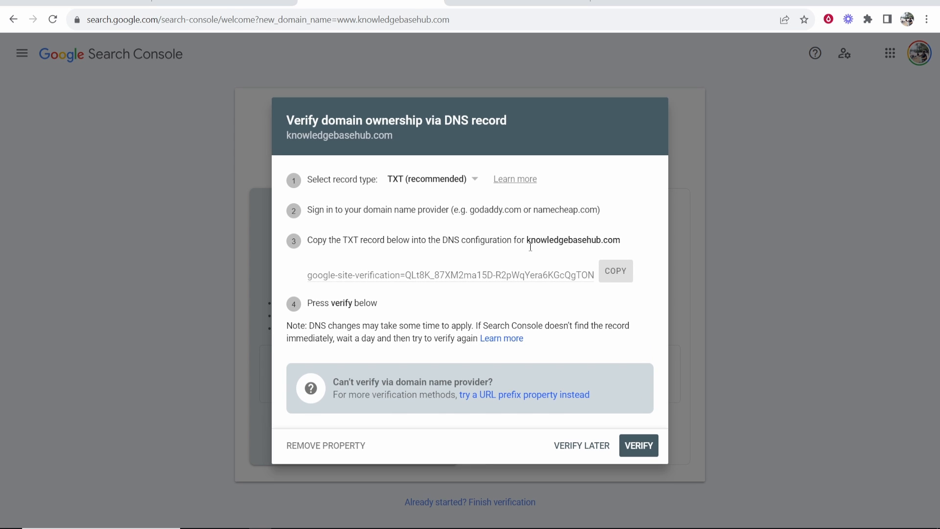
pyautogui.moveTo(512, 264)
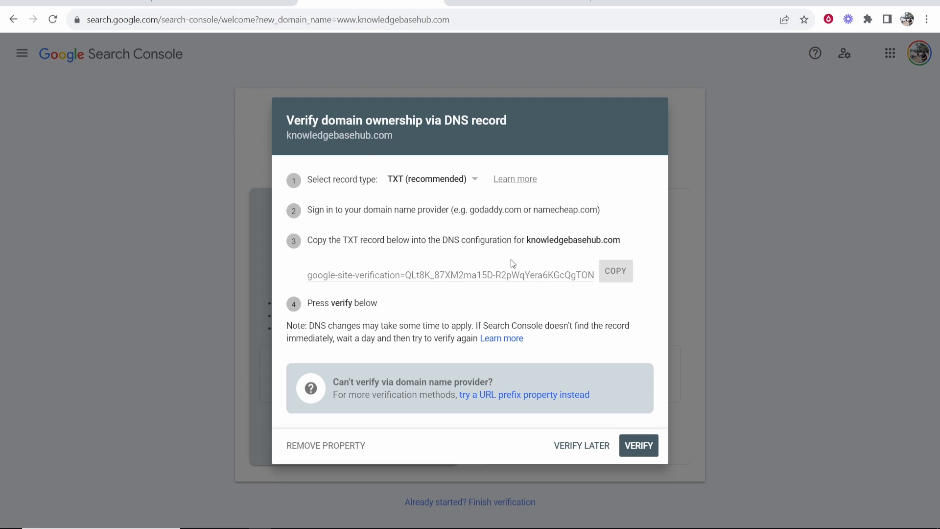
pyautogui.moveTo(453, 183)
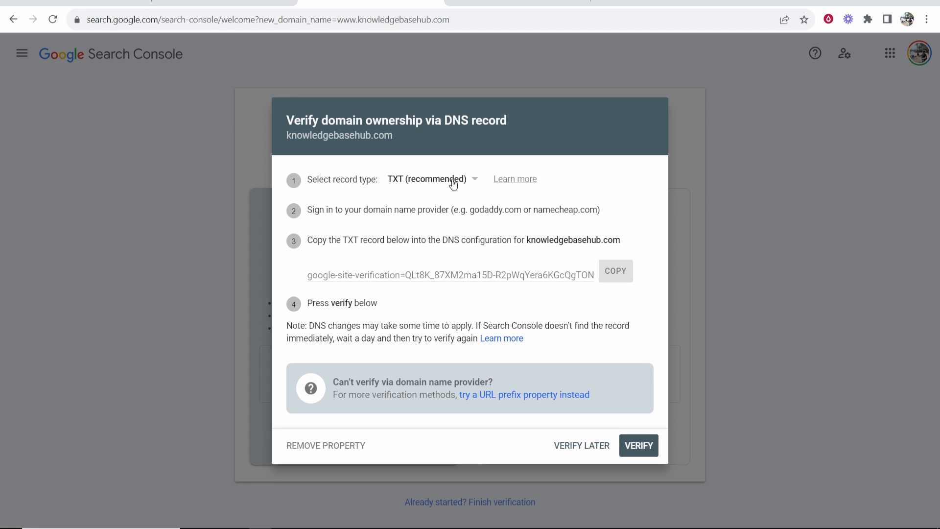
pyautogui.moveTo(553, 235)
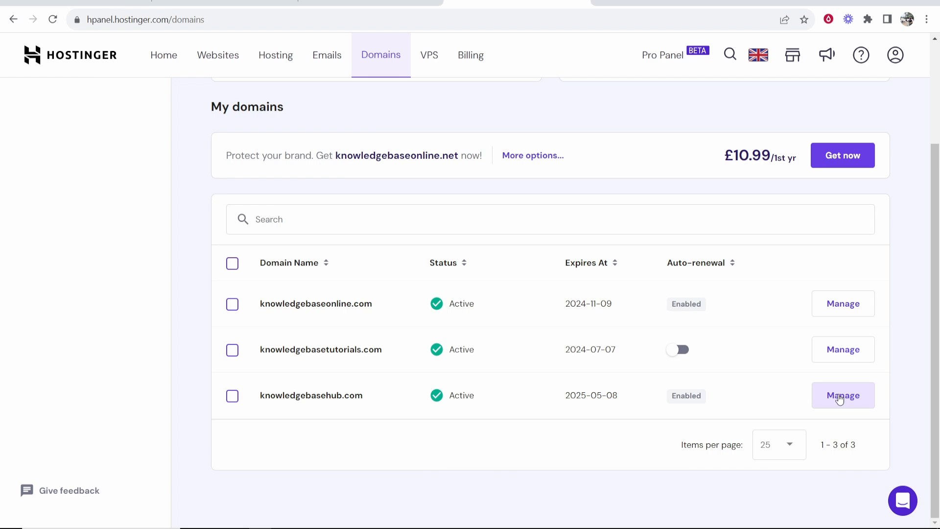
# Delete the old google-site-verification TXT record from knowledgebasehub.com's DNS / Nameservers page
pyautogui.click(842, 395)
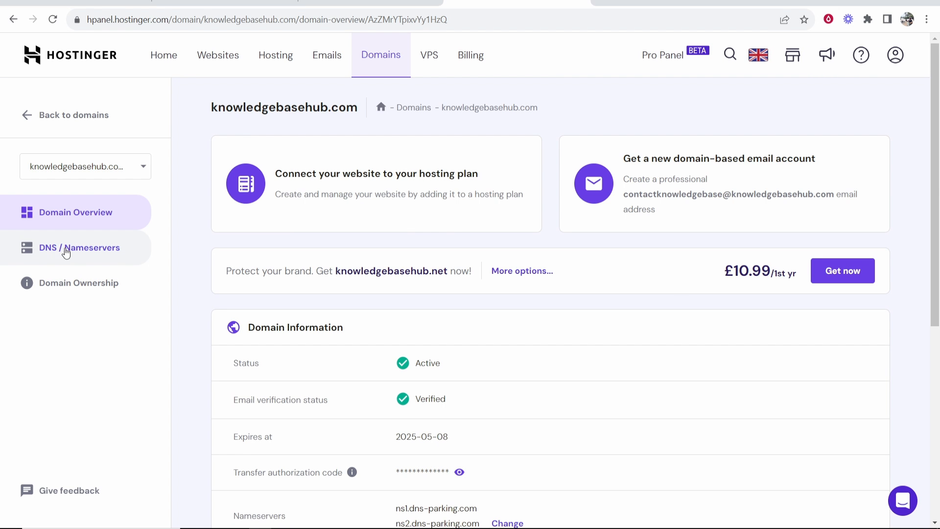
pyautogui.click(81, 248)
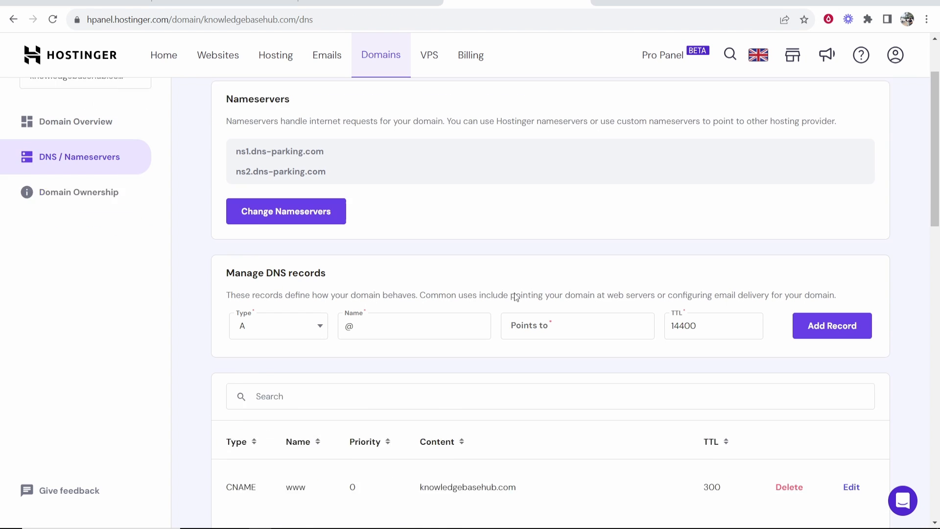
pyautogui.scroll(-3)
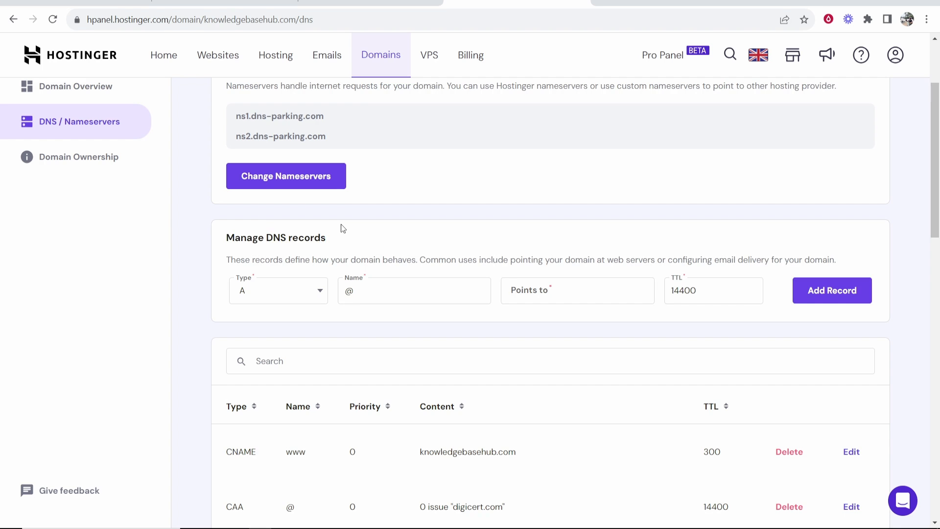
pyautogui.scroll(-3)
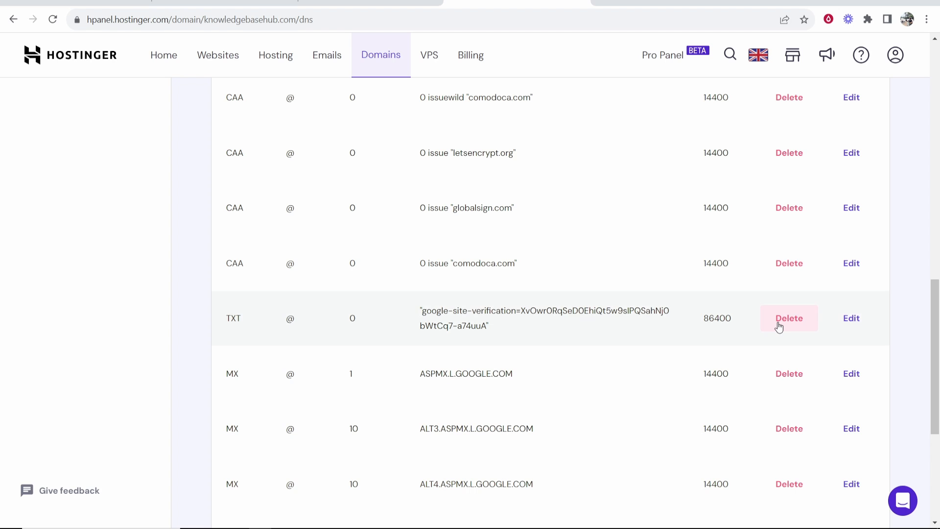
pyautogui.click(788, 318)
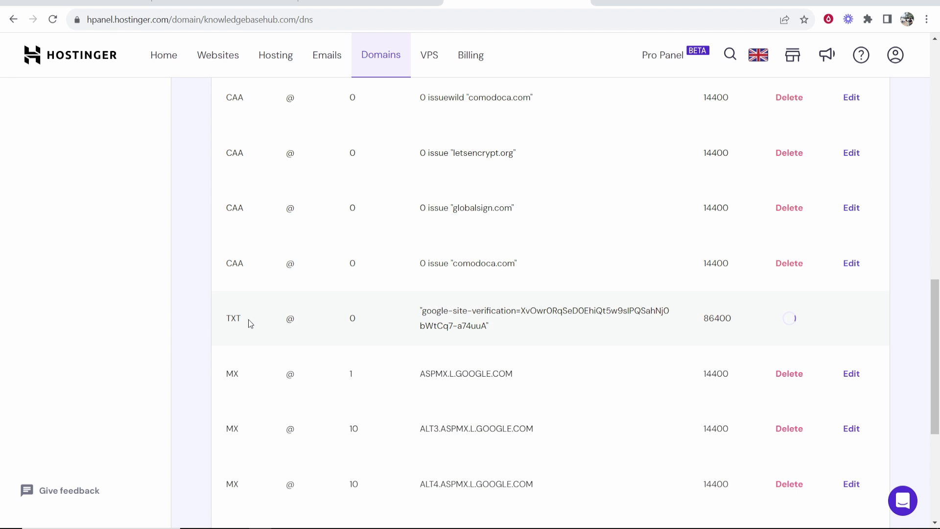
pyautogui.click(789, 318)
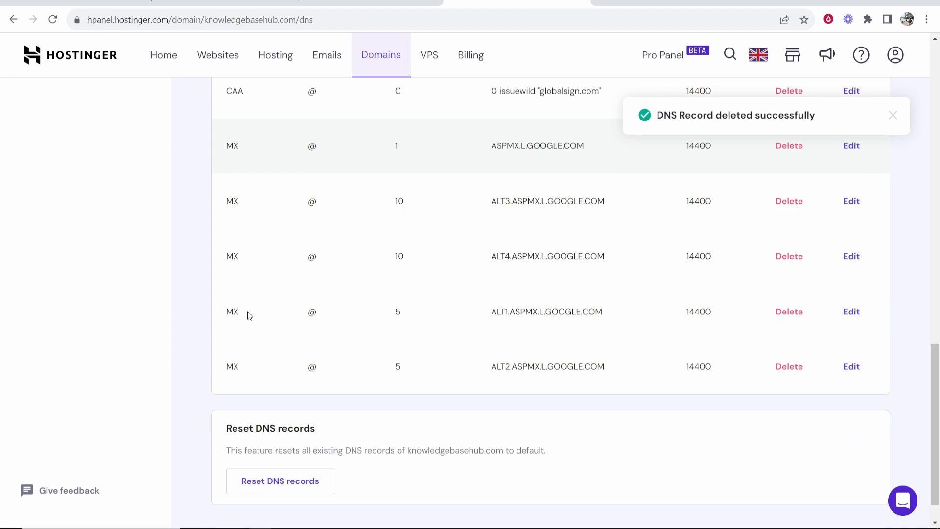
pyautogui.scroll(3)
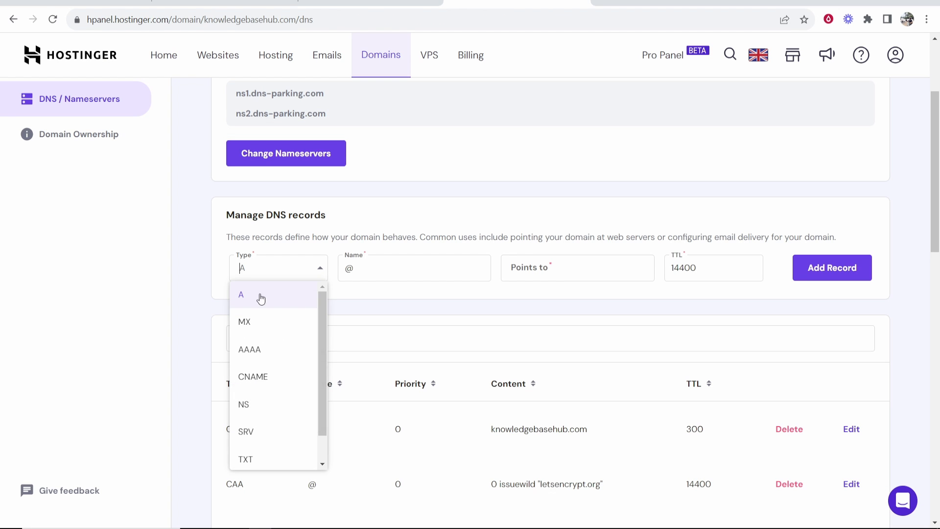
# Add a TXT record named @ with the copied verification value, then confirm ownership with VERIFY in Search Console
pyautogui.click(245, 459)
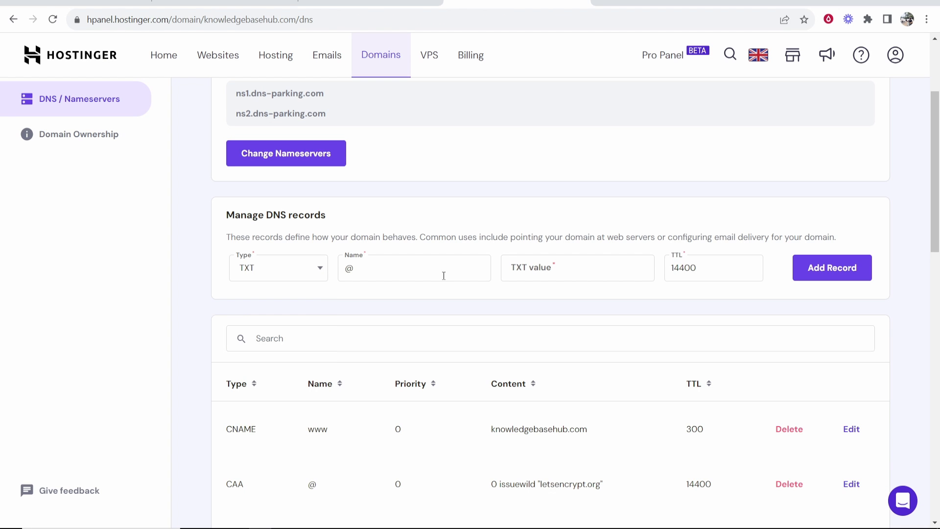
pyautogui.click(414, 267)
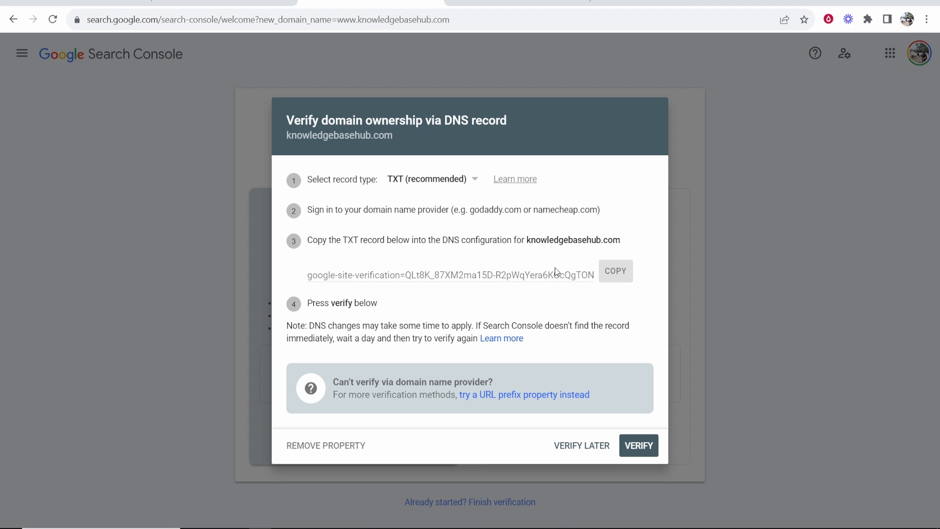
pyautogui.click(614, 270)
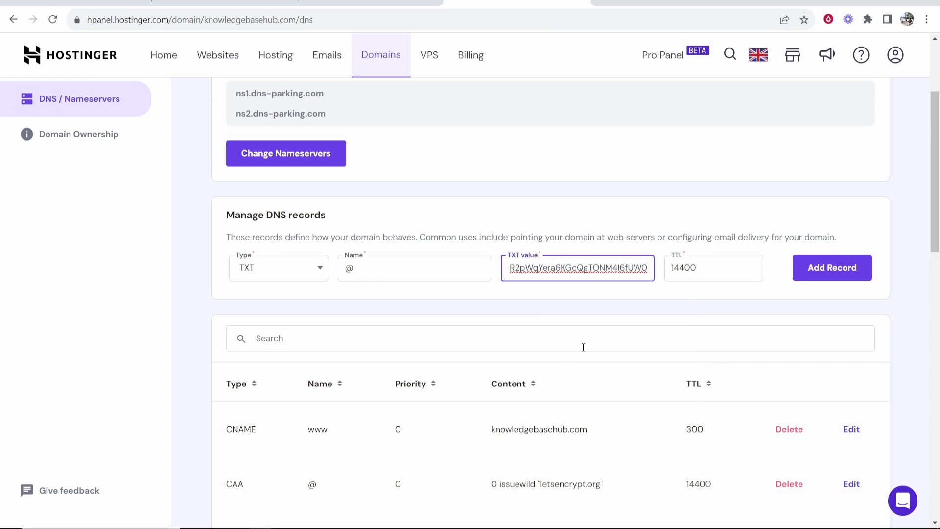
pyautogui.click(831, 267)
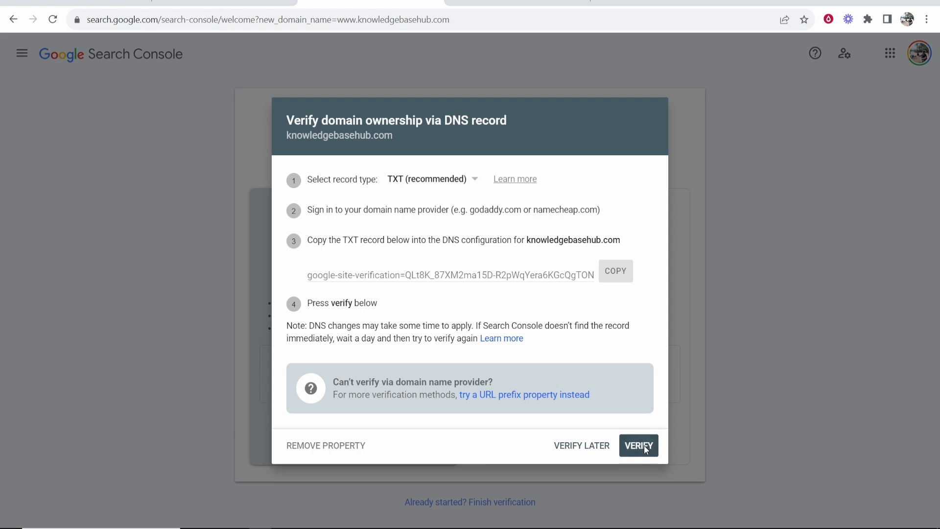
pyautogui.click(638, 445)
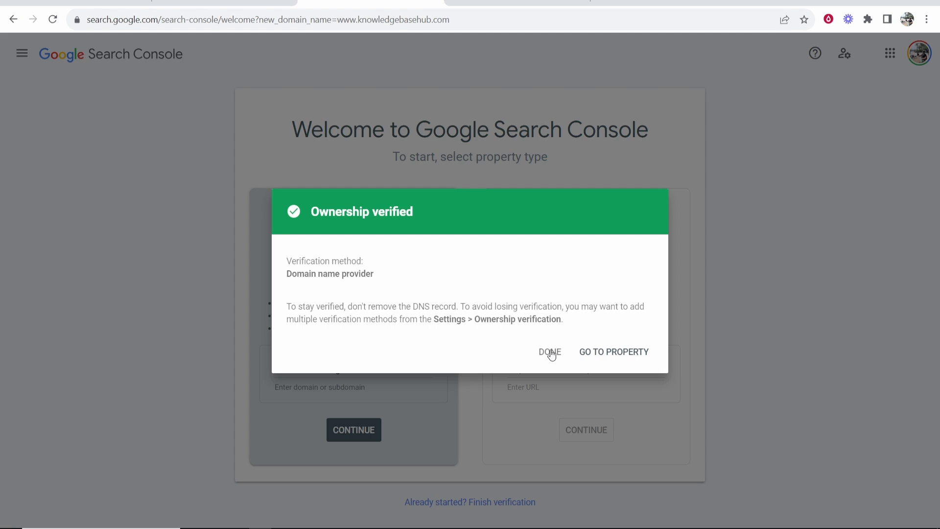
pyautogui.click(549, 352)
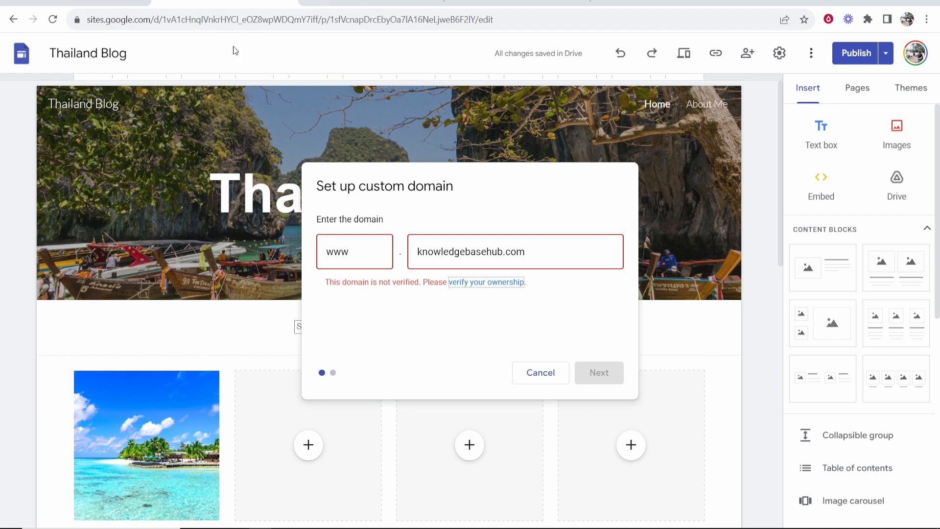
pyautogui.moveTo(545, 293)
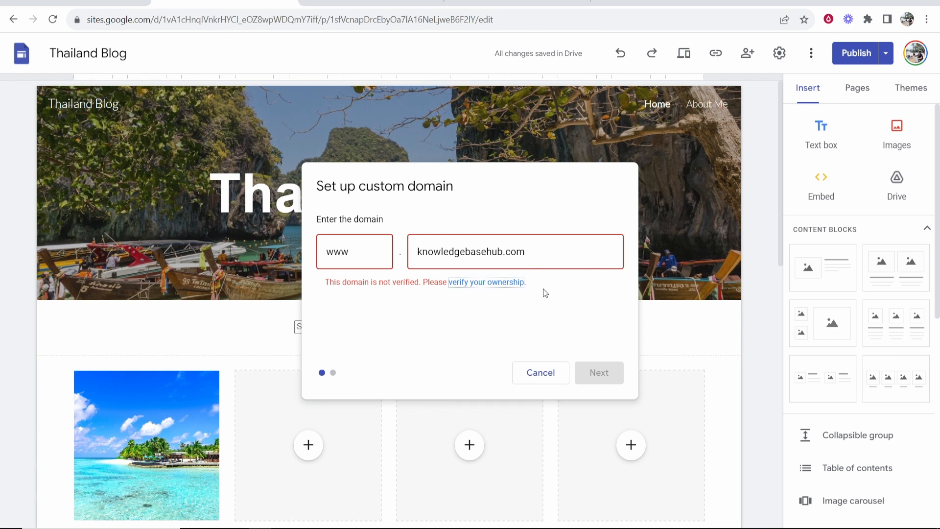
pyautogui.click(539, 373)
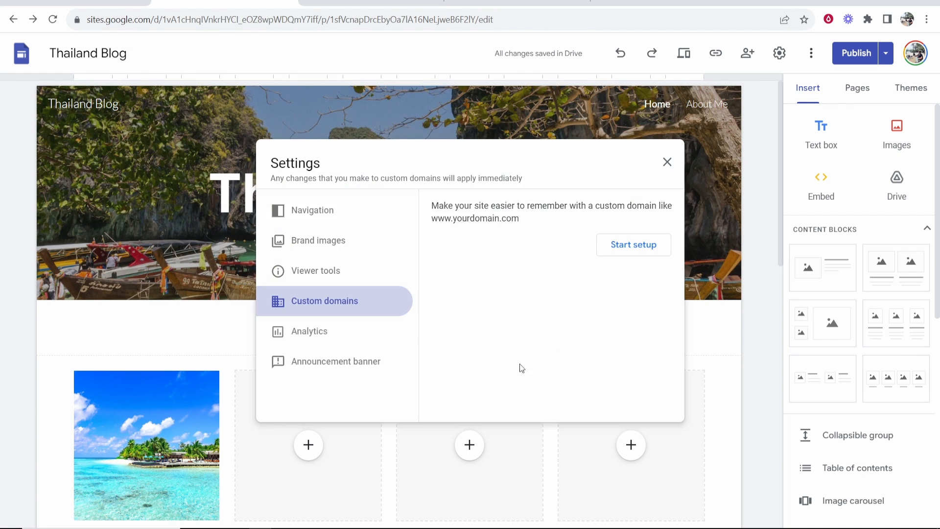
pyautogui.click(633, 244)
pyautogui.write('knowledgebasehub.com')
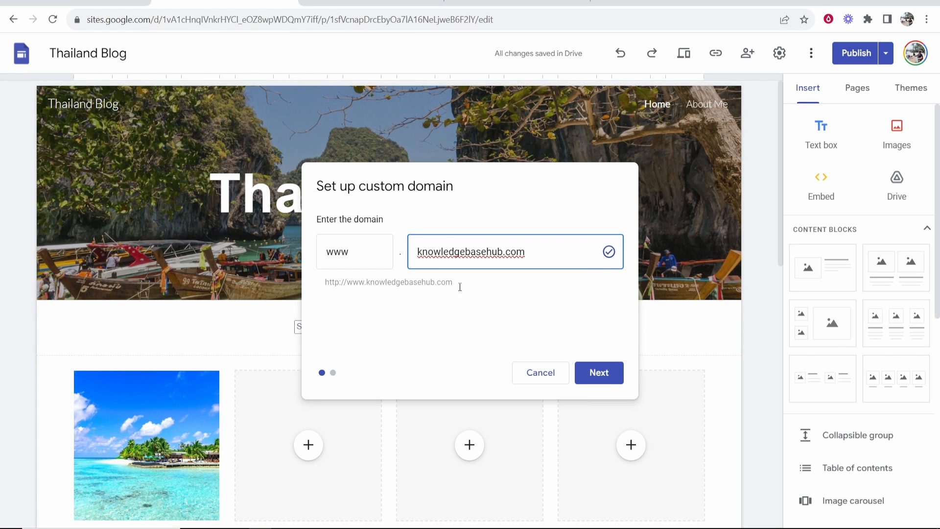
pyautogui.click(598, 372)
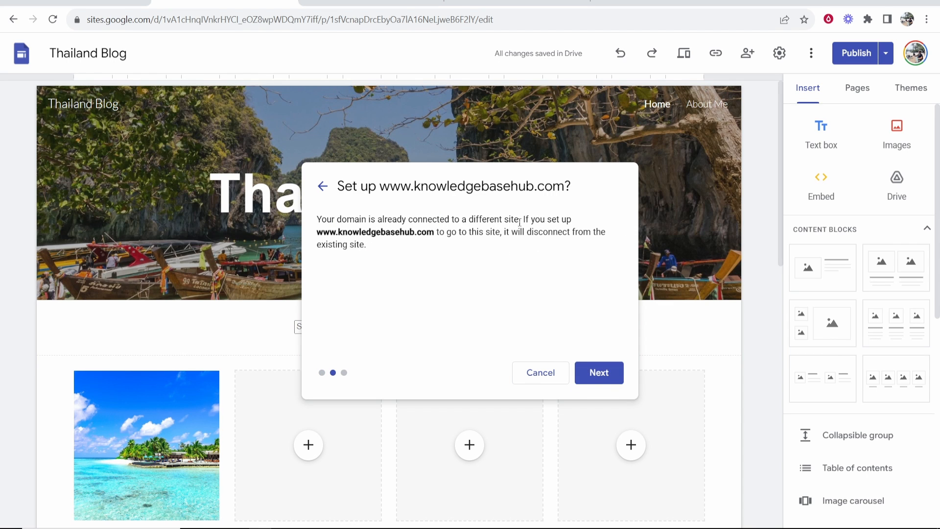
pyautogui.moveTo(569, 288)
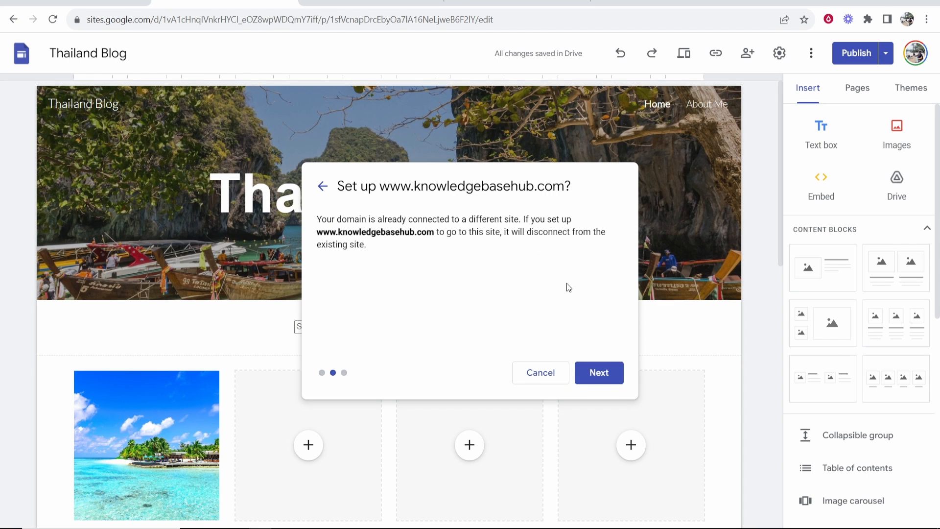
pyautogui.moveTo(598, 372)
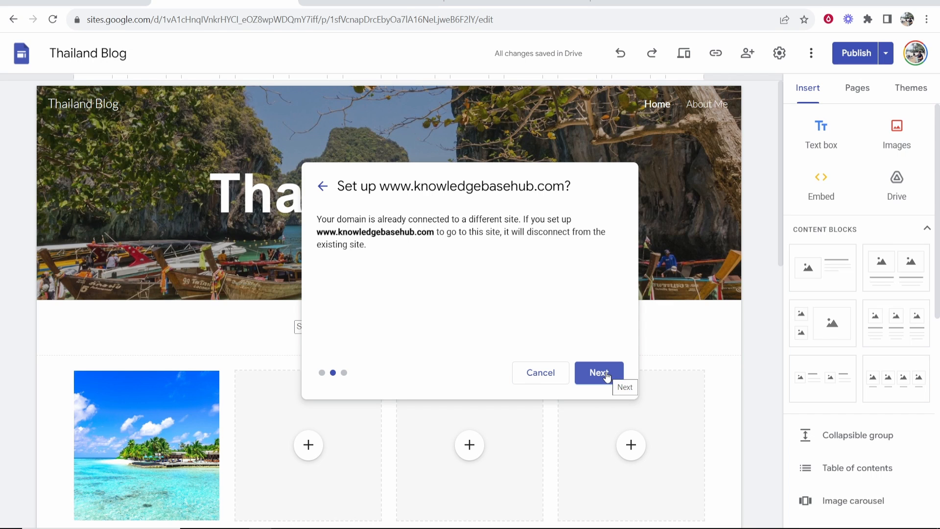
pyautogui.click(598, 372)
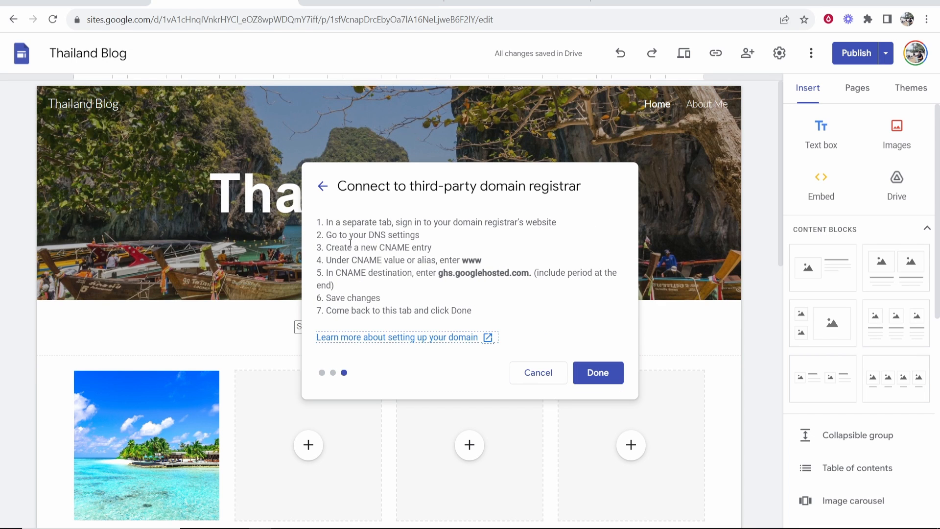
pyautogui.moveTo(443, 238)
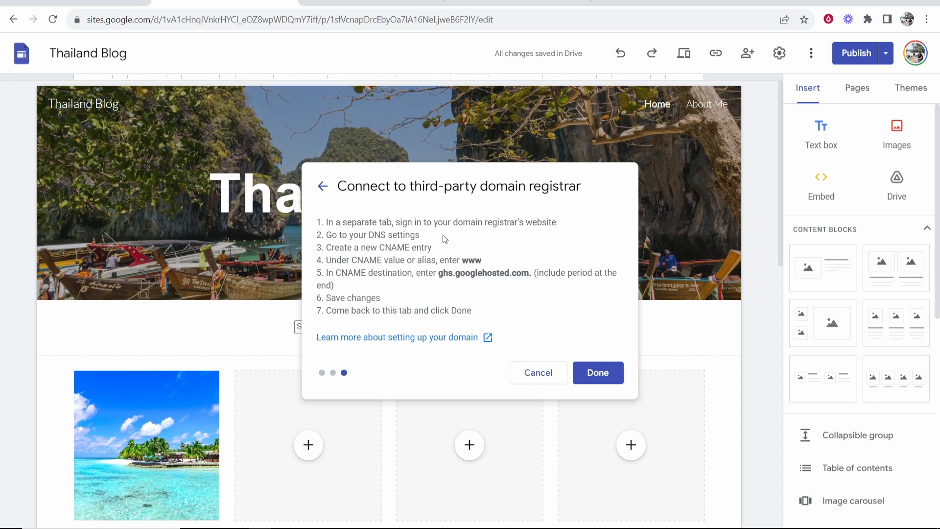
# Copy the CNAME destination ghs.googlehosted.com from the registrar instructions
pyautogui.doubleClick(405, 247)
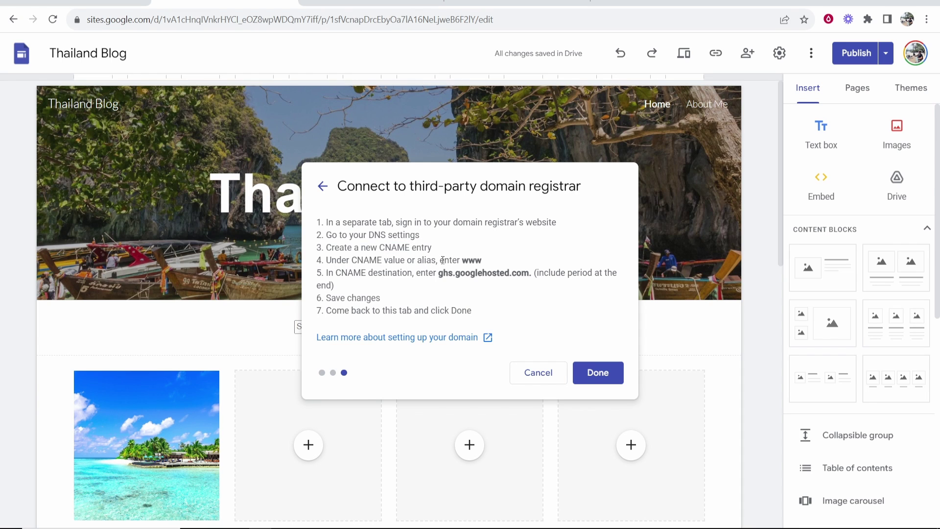
pyautogui.moveTo(507, 259)
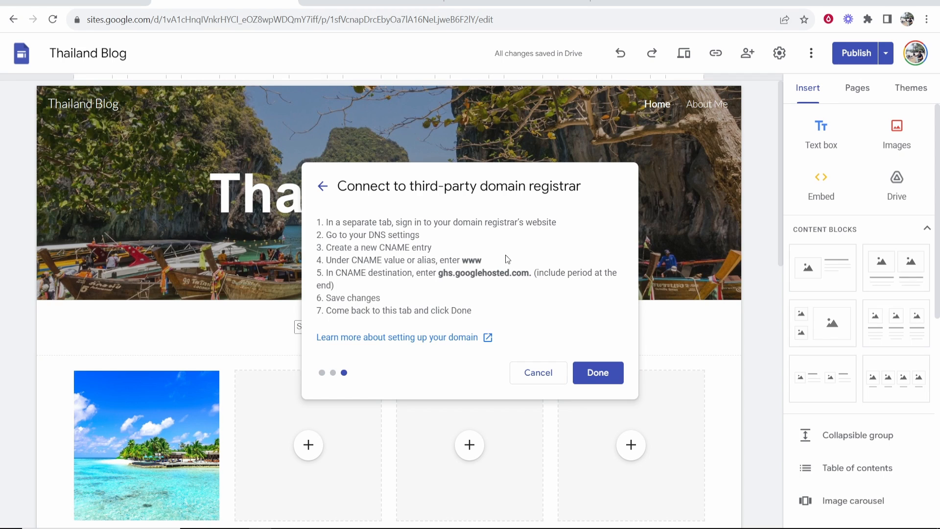
pyautogui.doubleClick(451, 273)
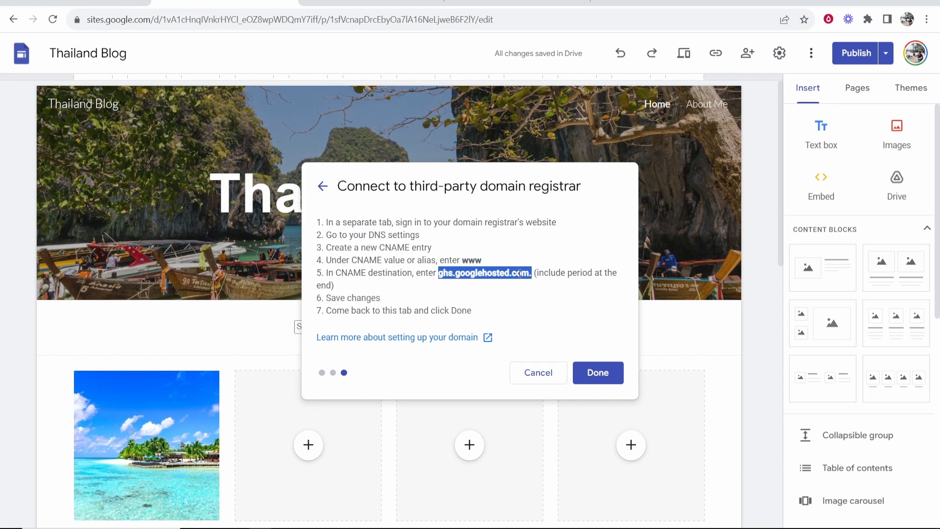
pyautogui.rightClick(484, 272)
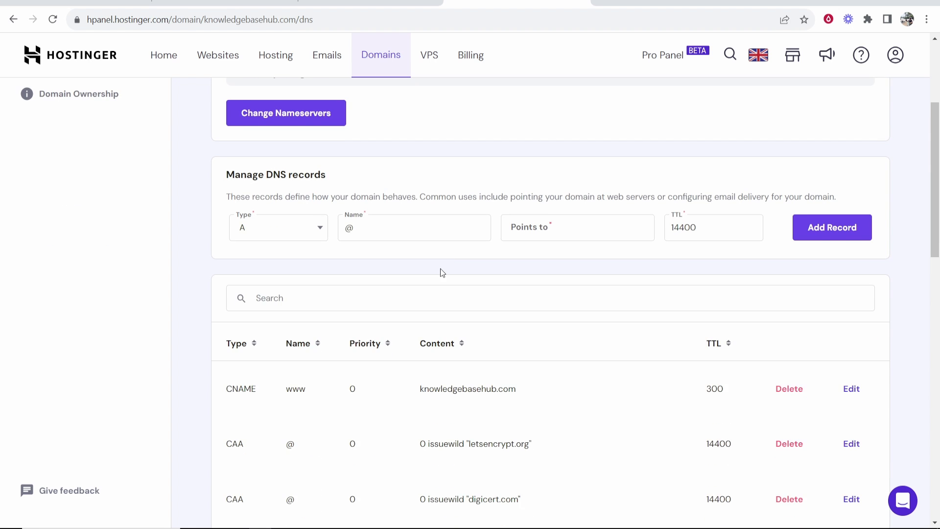
# Delete the old www CNAME and add a new CNAME www → ghs.googlehosted.com
pyautogui.scroll(-3)
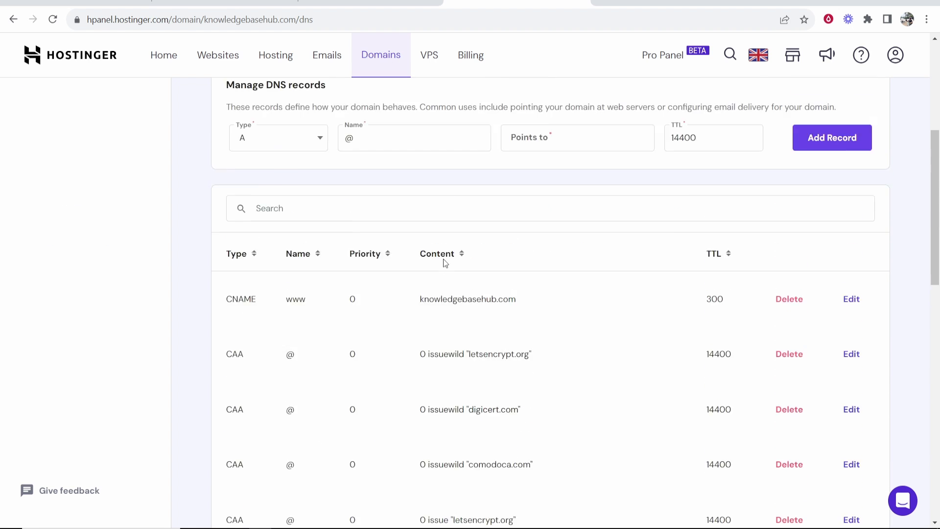
pyautogui.scroll(3)
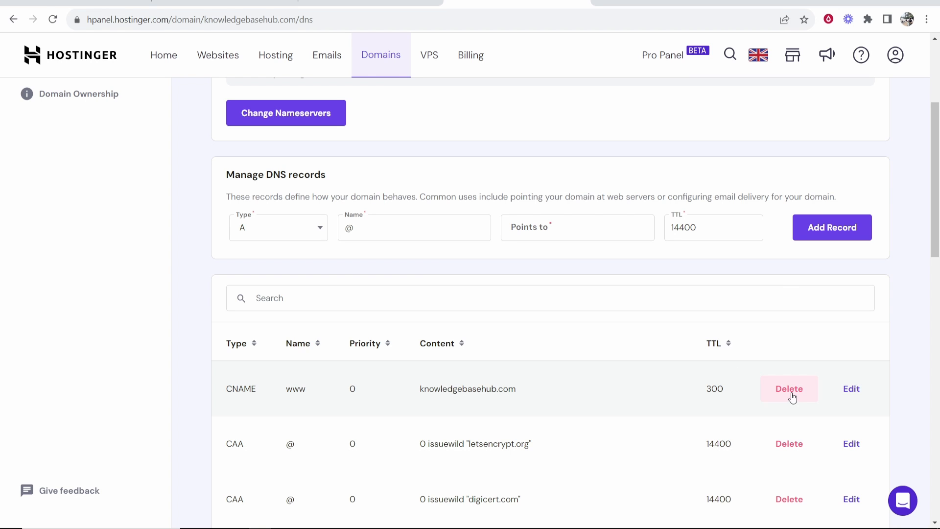
pyautogui.moveTo(791, 308)
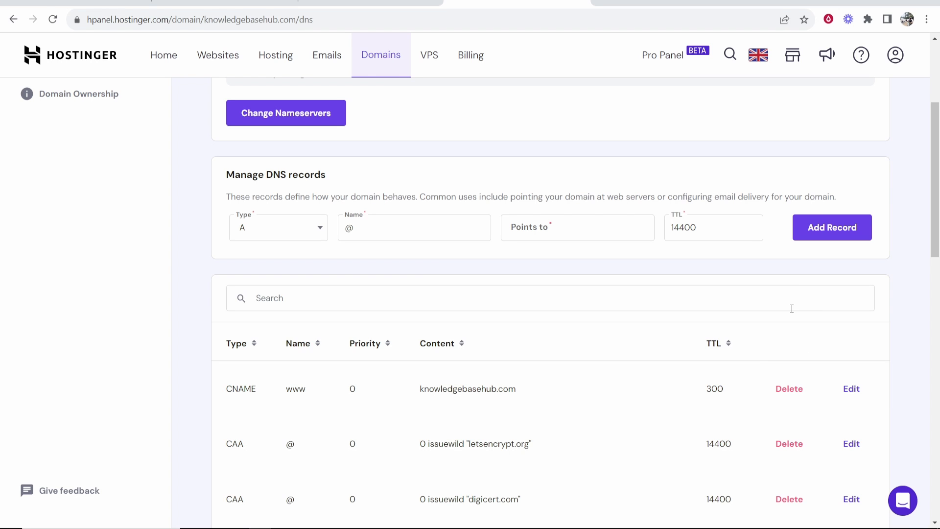
pyautogui.click(788, 388)
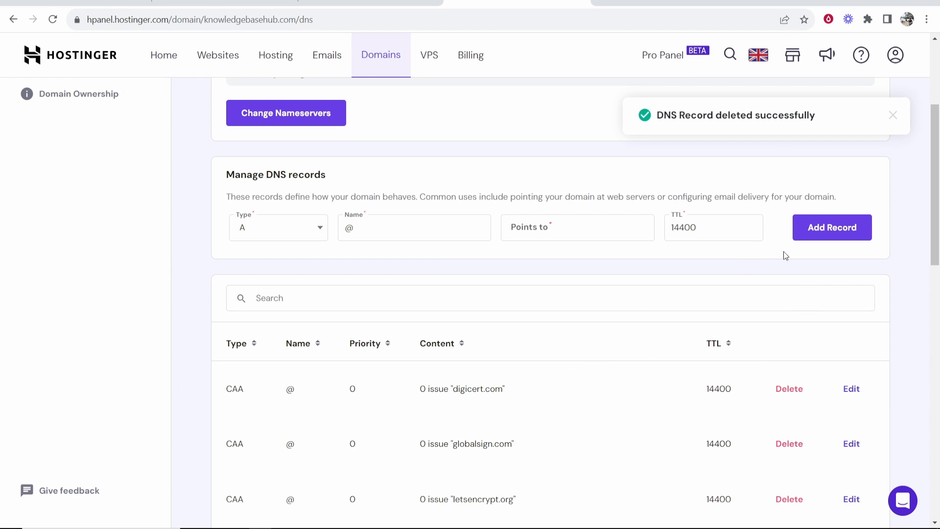
pyautogui.click(277, 227)
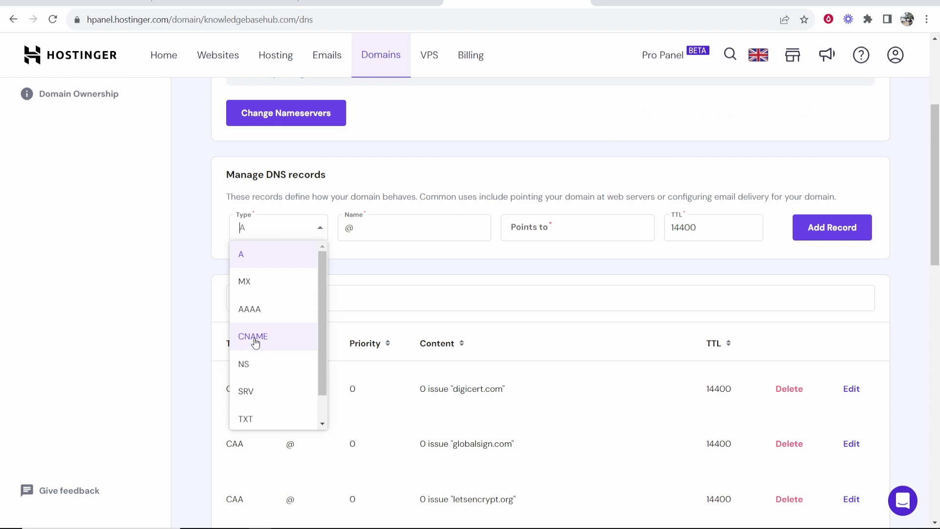
pyautogui.click(253, 336)
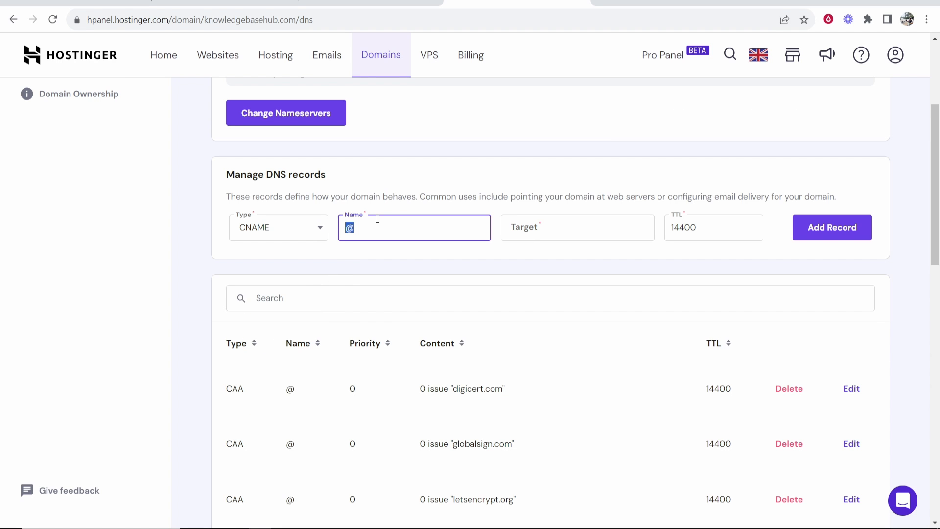
pyautogui.write('www')
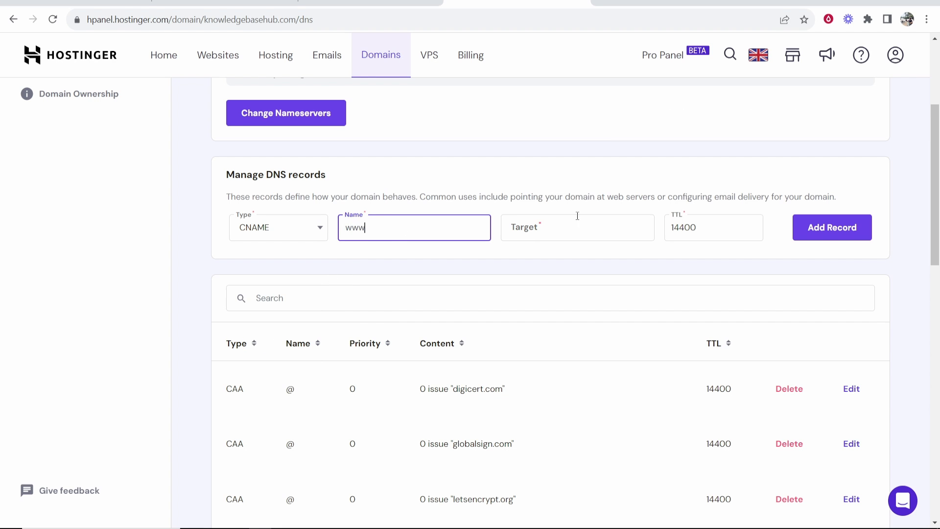
pyautogui.write('ghs.googlehosted.com.')
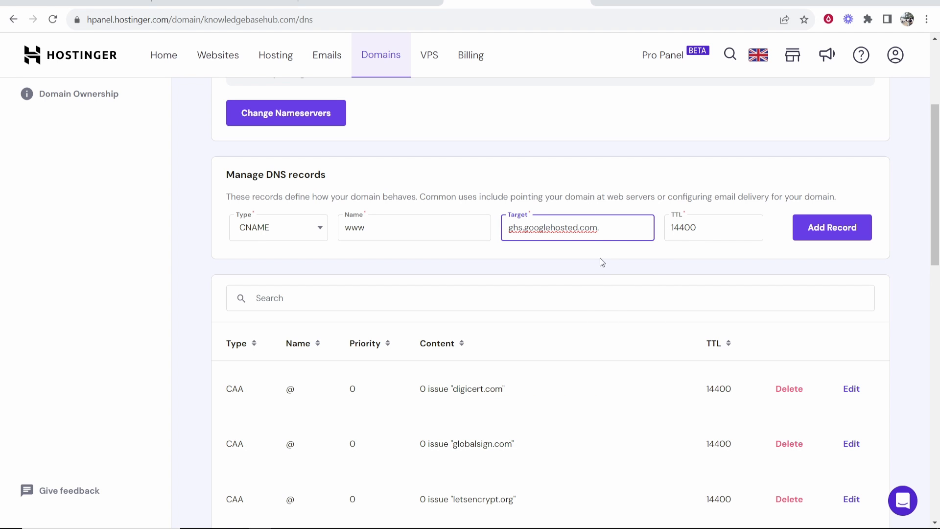
pyautogui.click(832, 227)
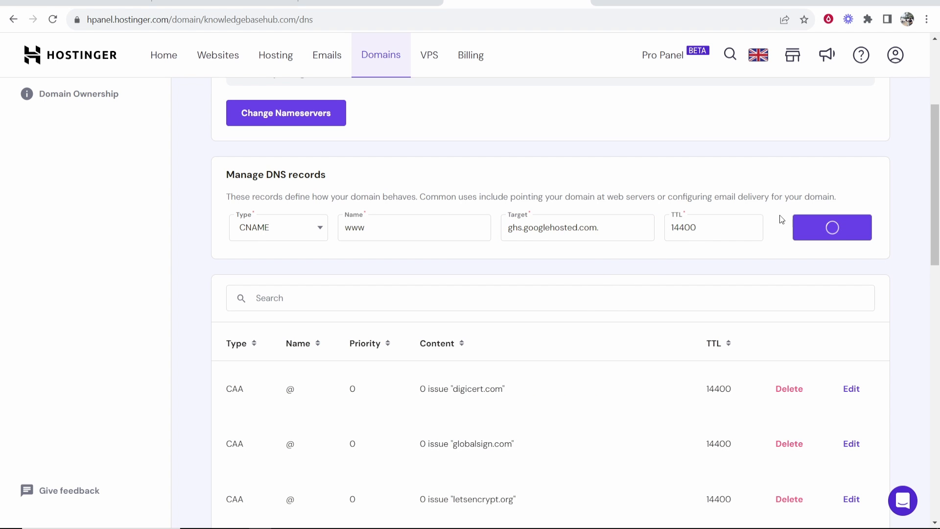
pyautogui.click(832, 227)
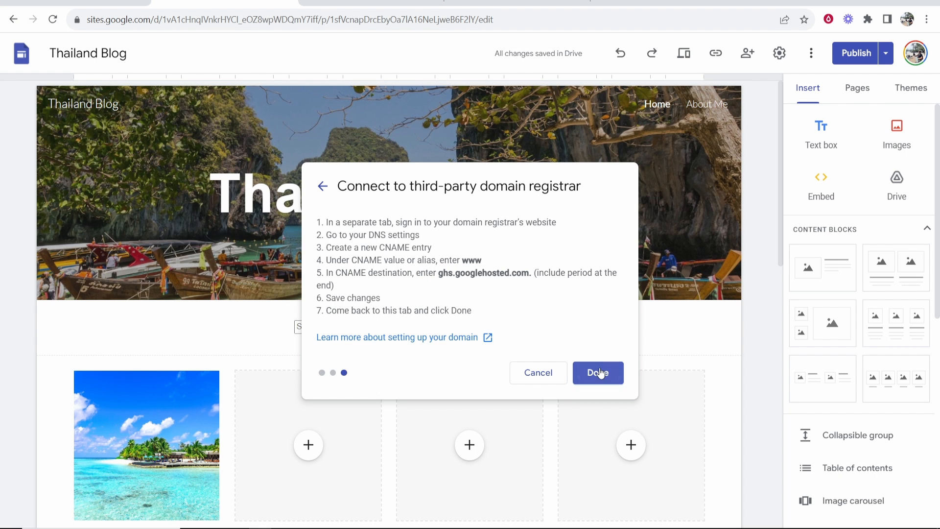
pyautogui.click(597, 372)
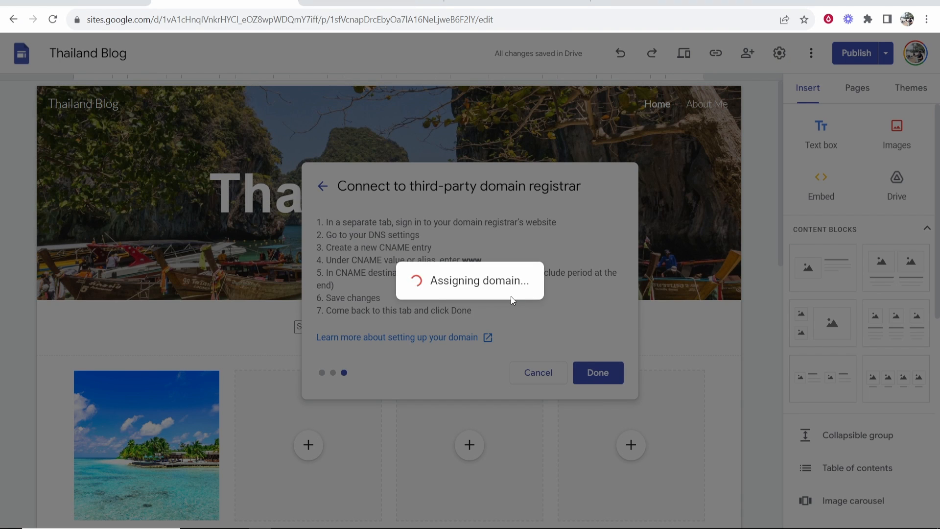
pyautogui.click(597, 372)
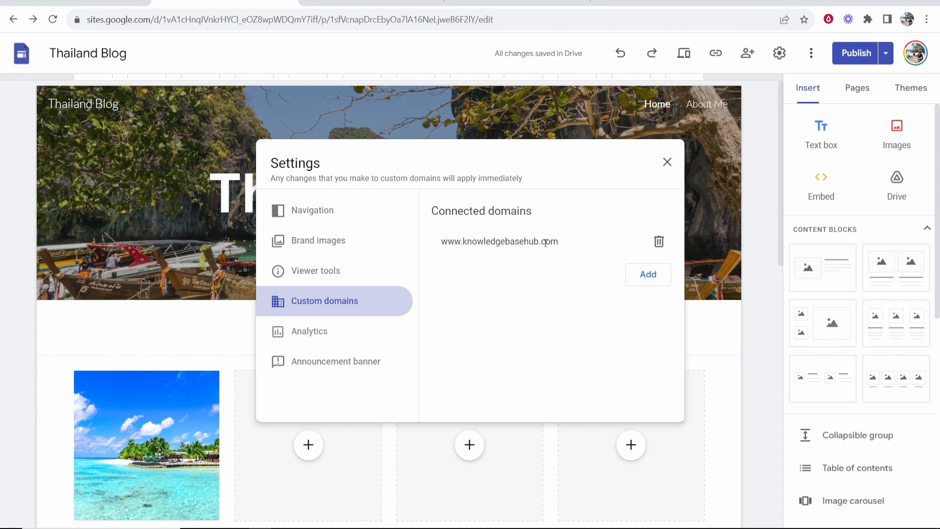
pyautogui.moveTo(560, 246)
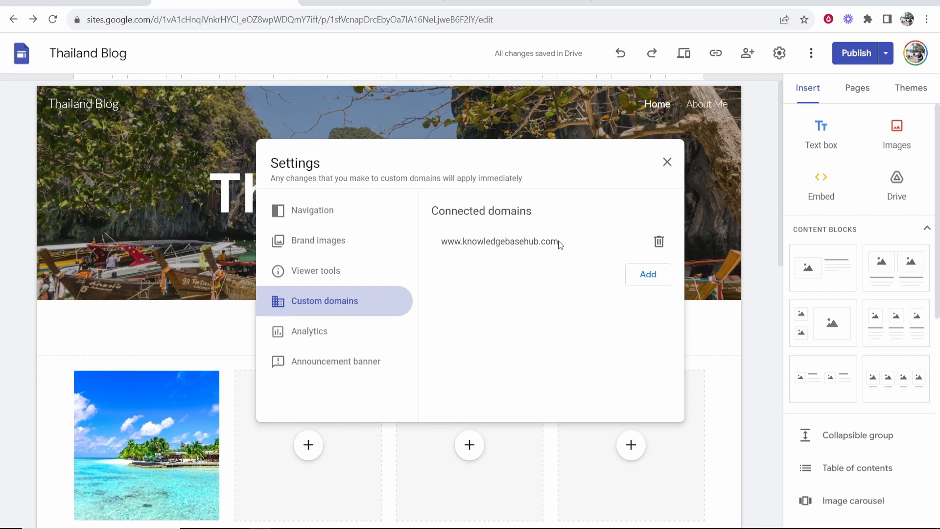
pyautogui.moveTo(558, 241)
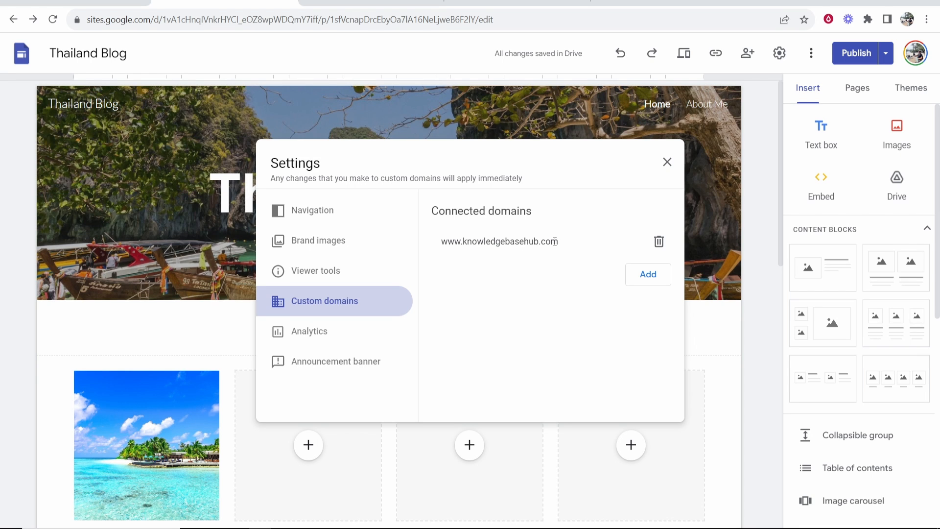
pyautogui.tripleClick(499, 241)
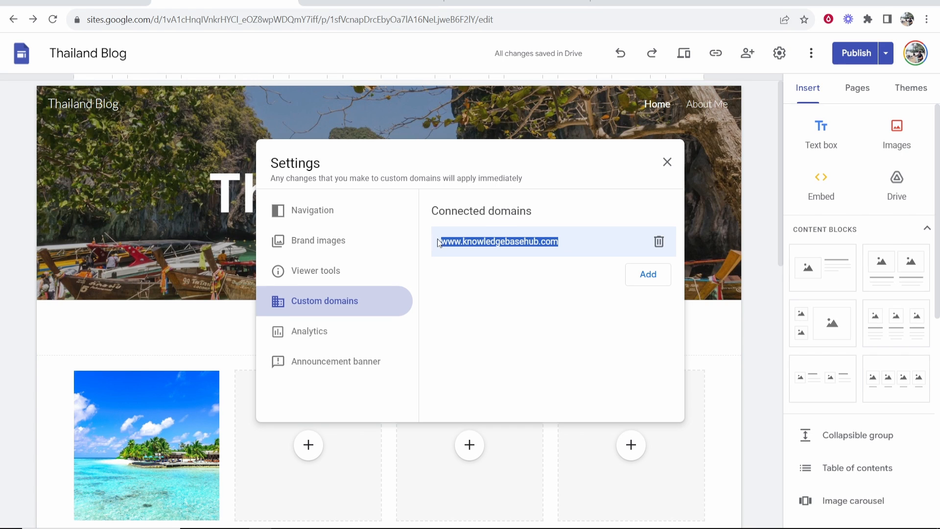
pyautogui.rightClick(499, 241)
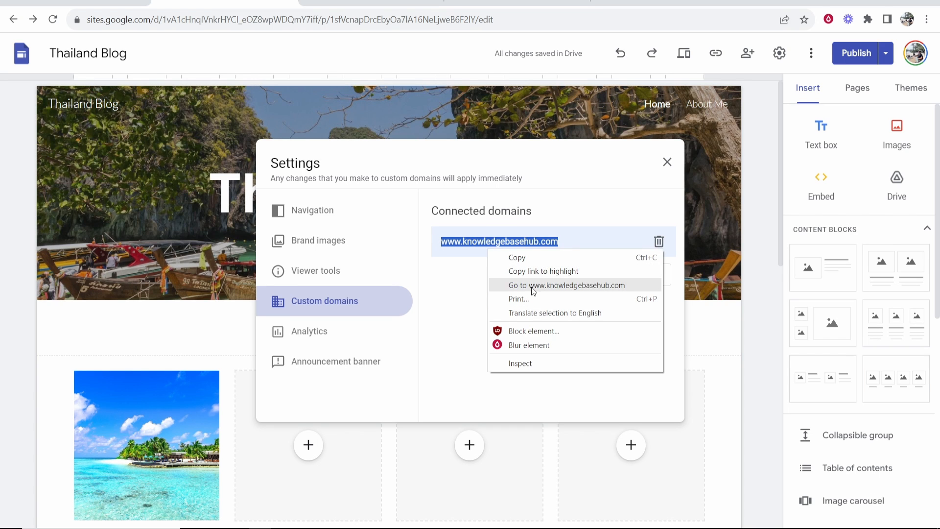
pyautogui.click(564, 285)
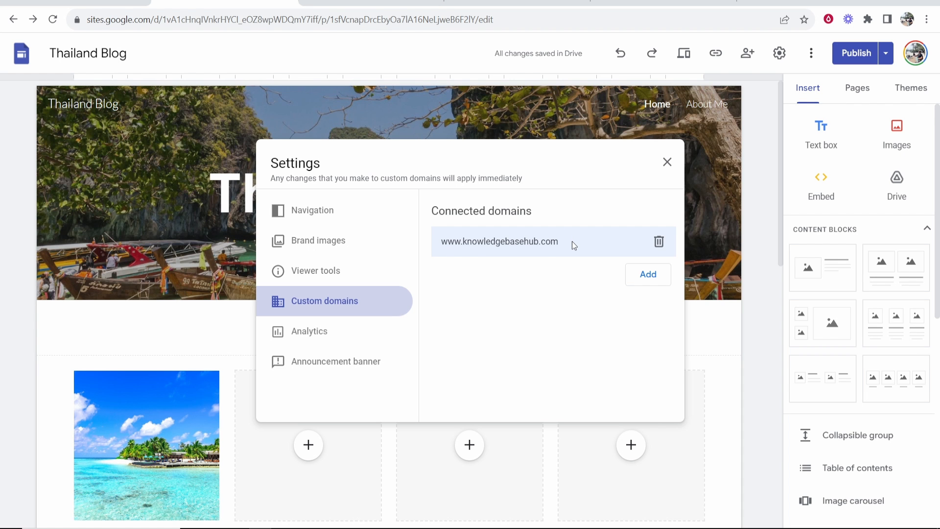
pyautogui.moveTo(409, 218)
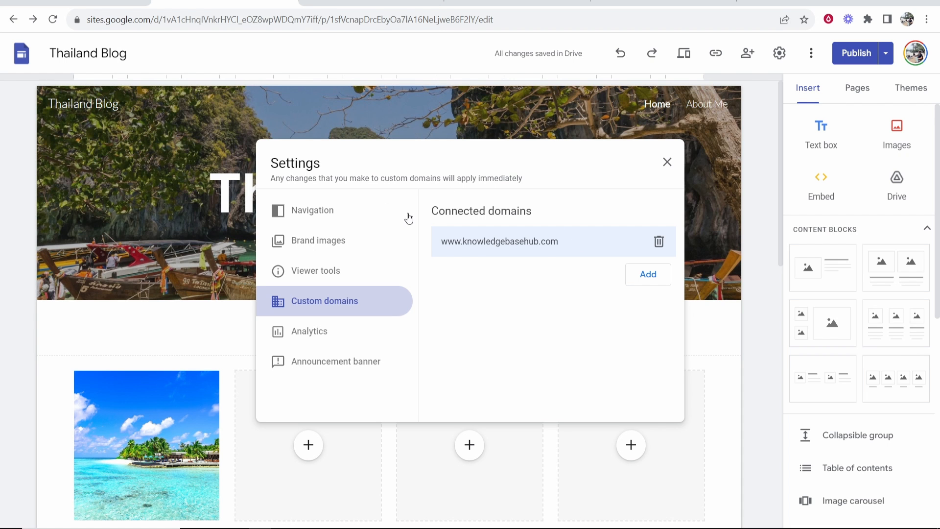